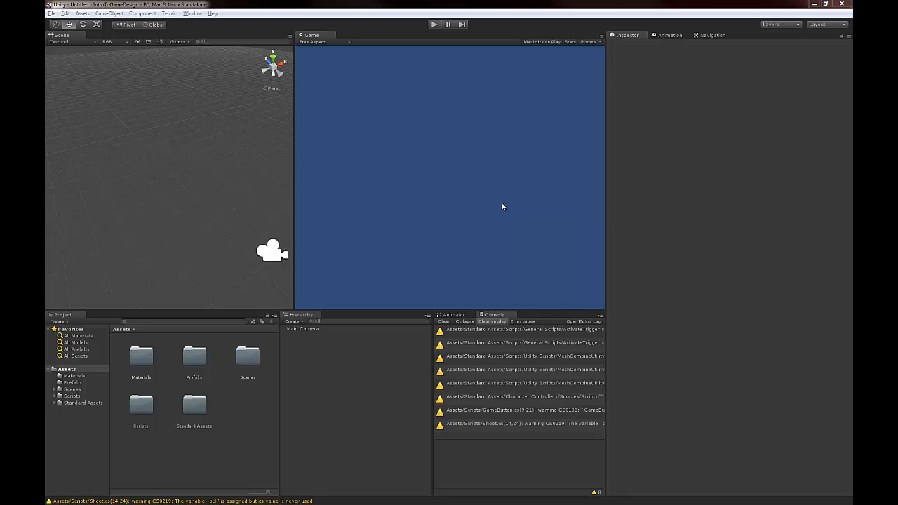
{"action": "mouse_move", "coordinate": [386, 216]}
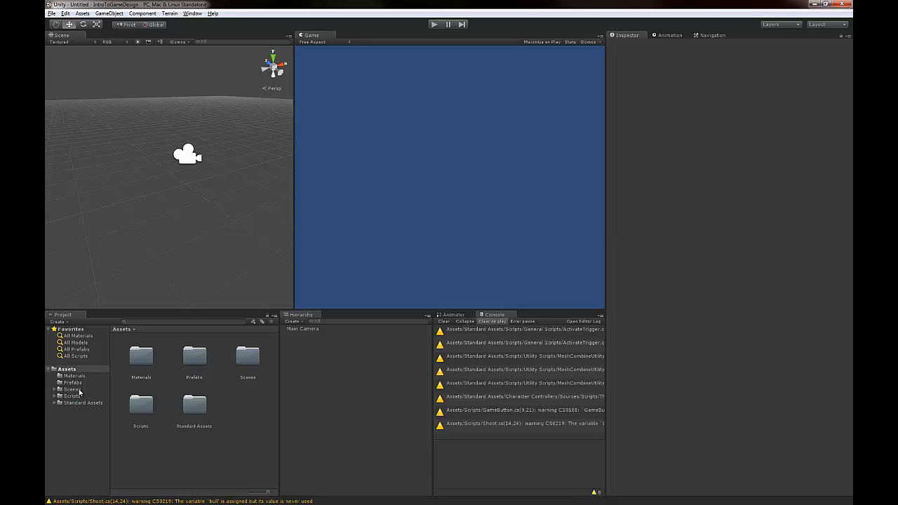
{"action": "mouse_move", "coordinate": [426, 381]}
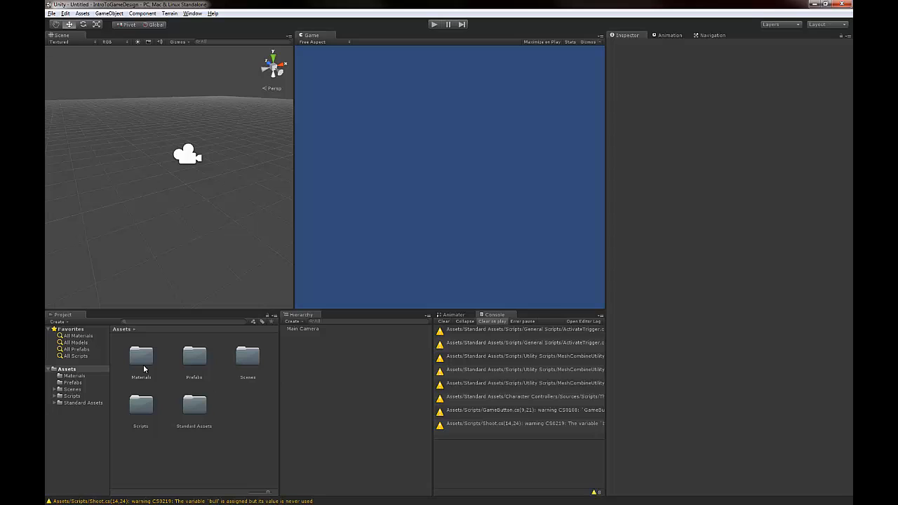
Create a Plane object from the create menu to form the floor
{"action": "left_click", "coordinate": [140, 358]}
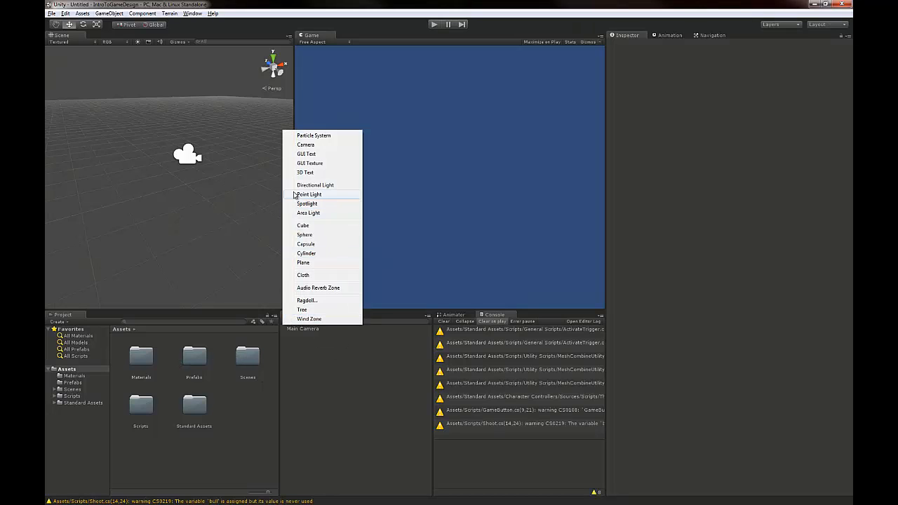
{"action": "mouse_move", "coordinate": [303, 263]}
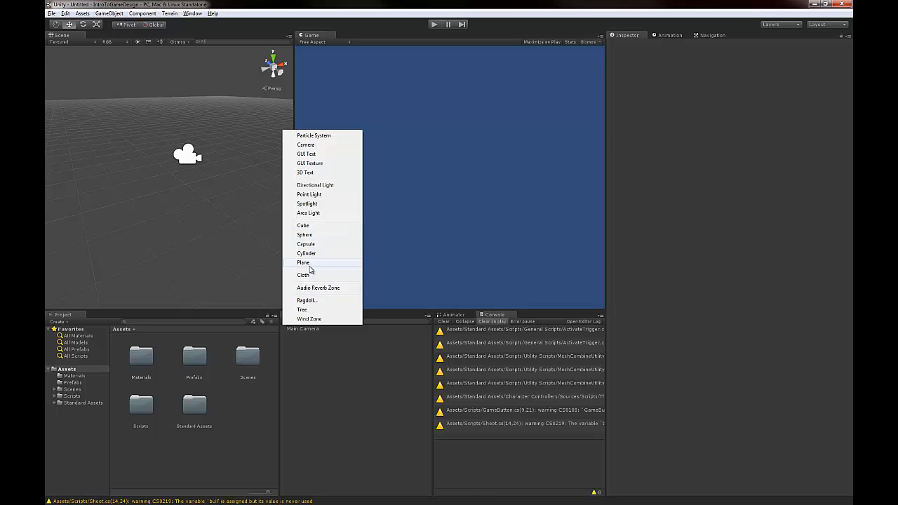
{"action": "left_click", "coordinate": [303, 263]}
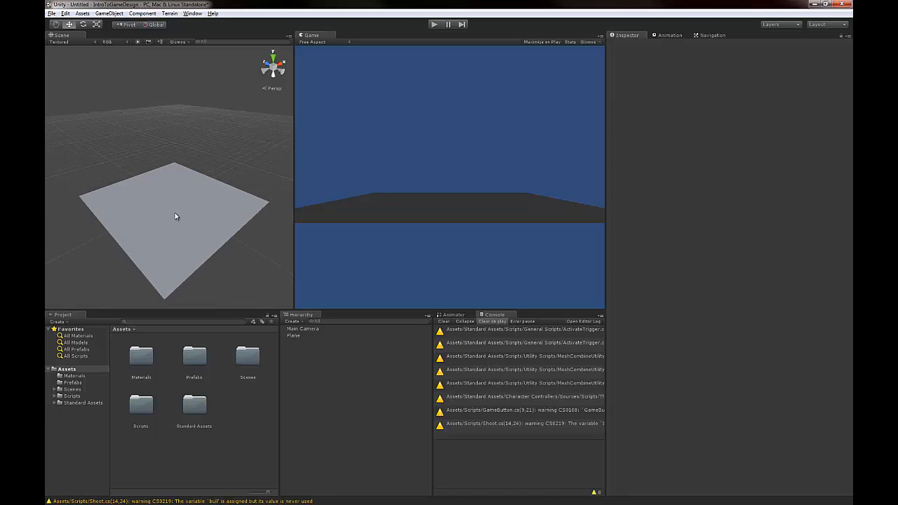
{"action": "mouse_move", "coordinate": [173, 174]}
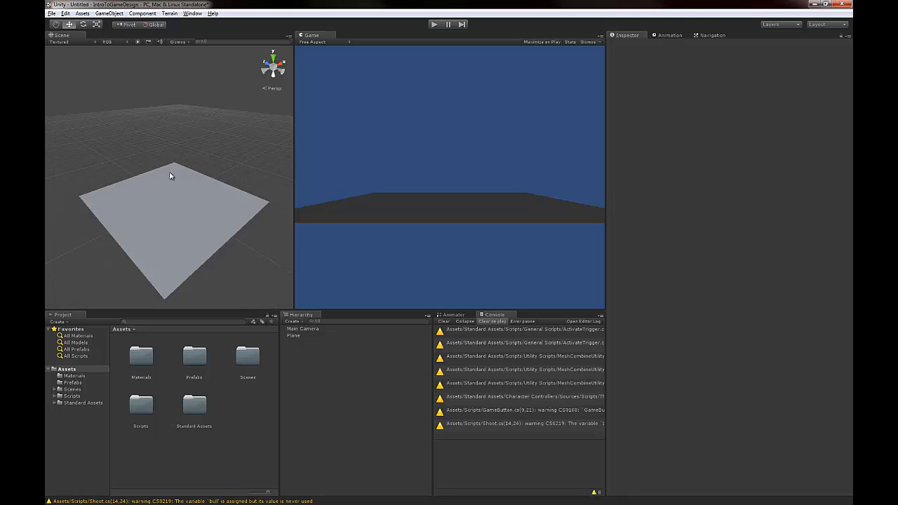
{"action": "mouse_move", "coordinate": [203, 252]}
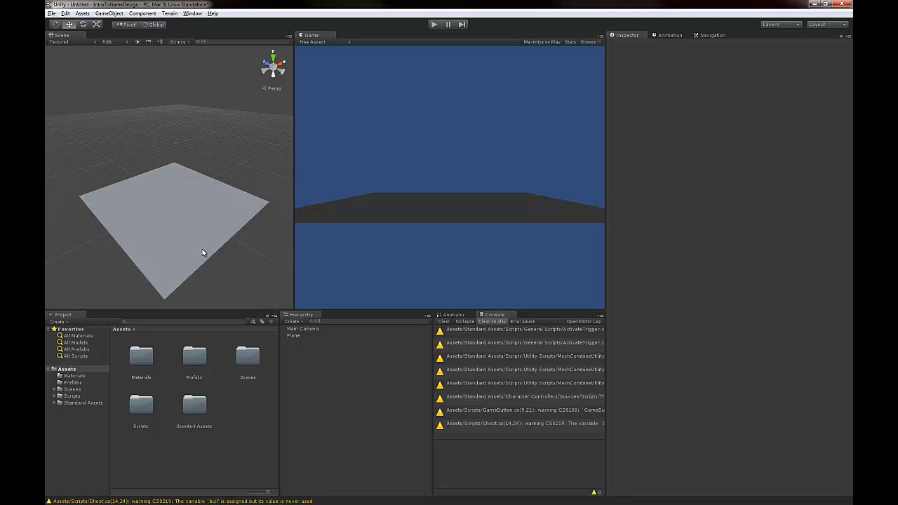
{"action": "mouse_move", "coordinate": [201, 243]}
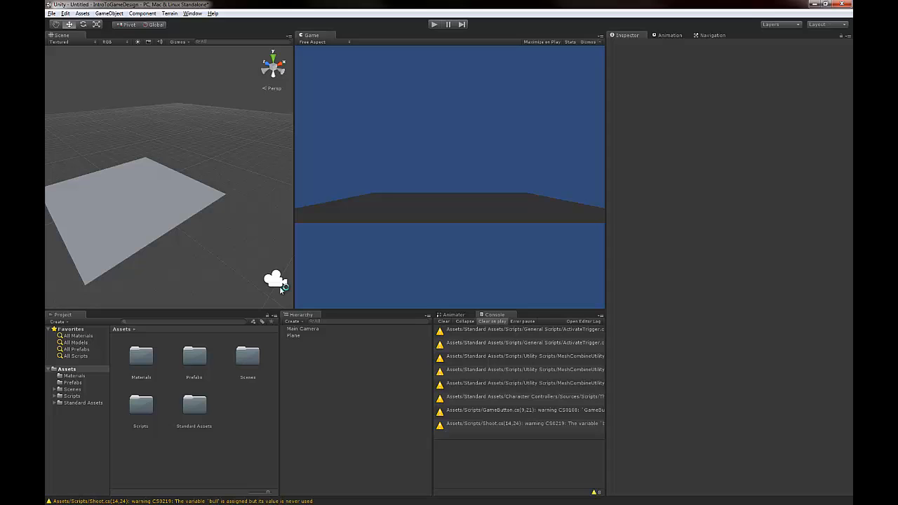
Select the Main Camera and check its floor view in the maximized Game view
{"action": "left_click", "coordinate": [303, 328]}
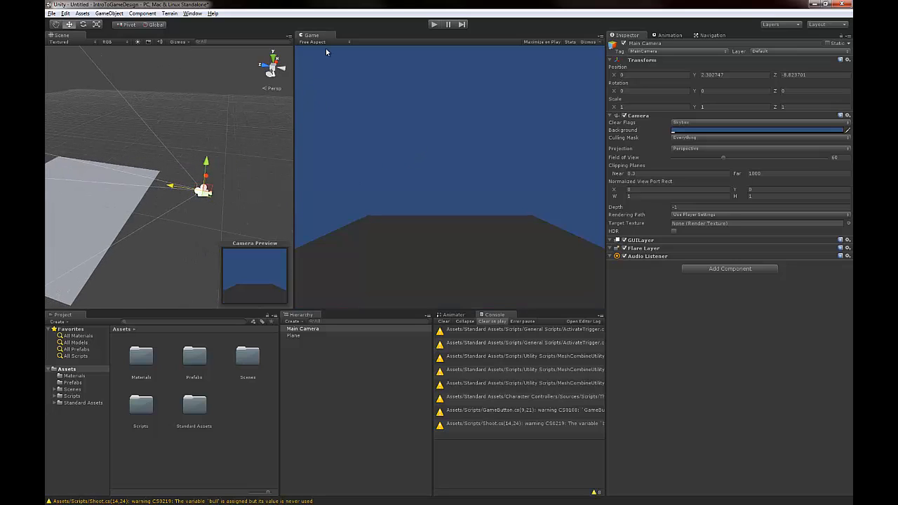
{"action": "left_click", "coordinate": [103, 35]}
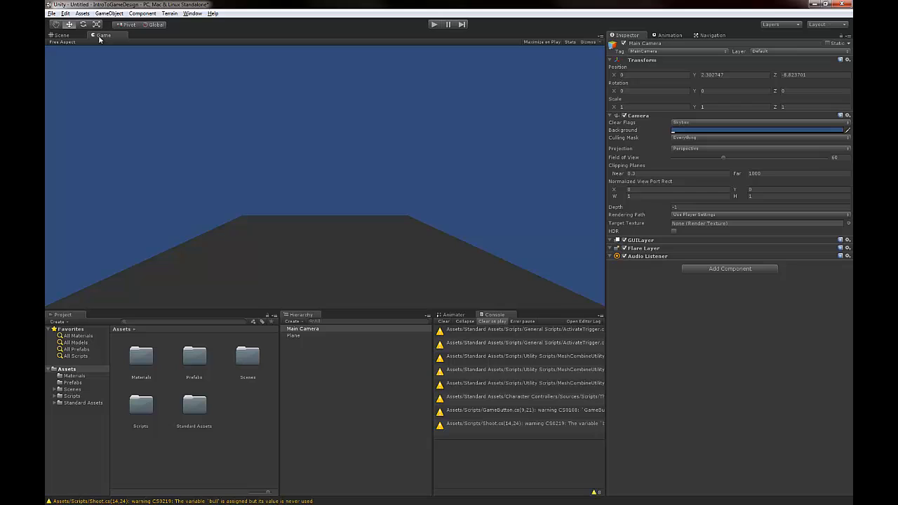
{"action": "mouse_move", "coordinate": [307, 195]}
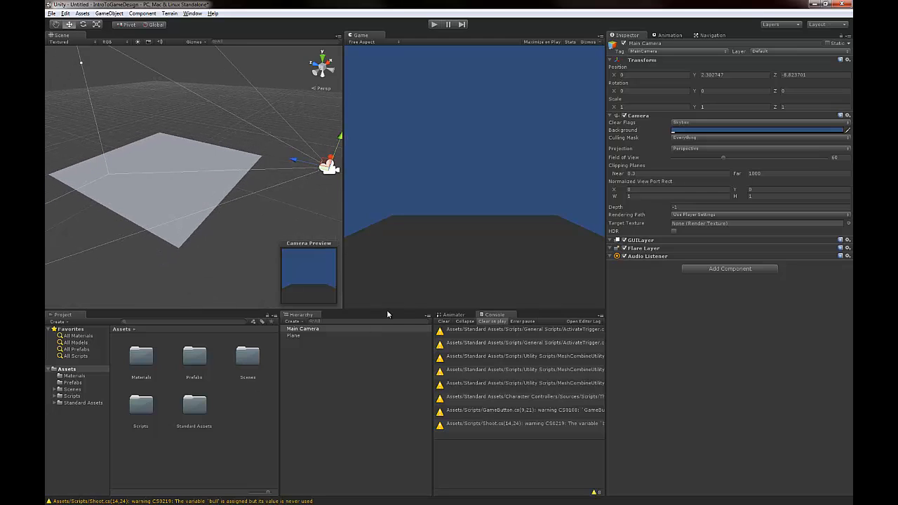
{"action": "mouse_move", "coordinate": [480, 315]}
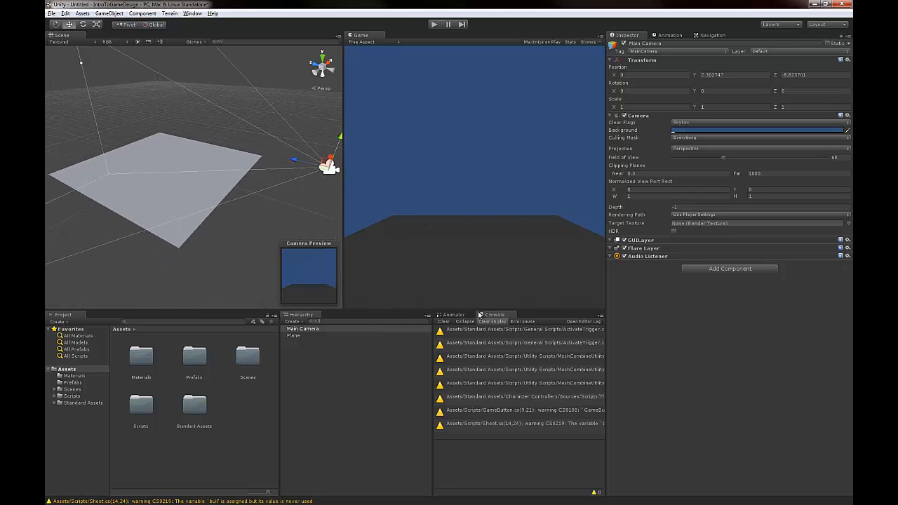
Add a point light and a sphere, dragging each up above the floor
{"action": "right_click", "coordinate": [304, 123]}
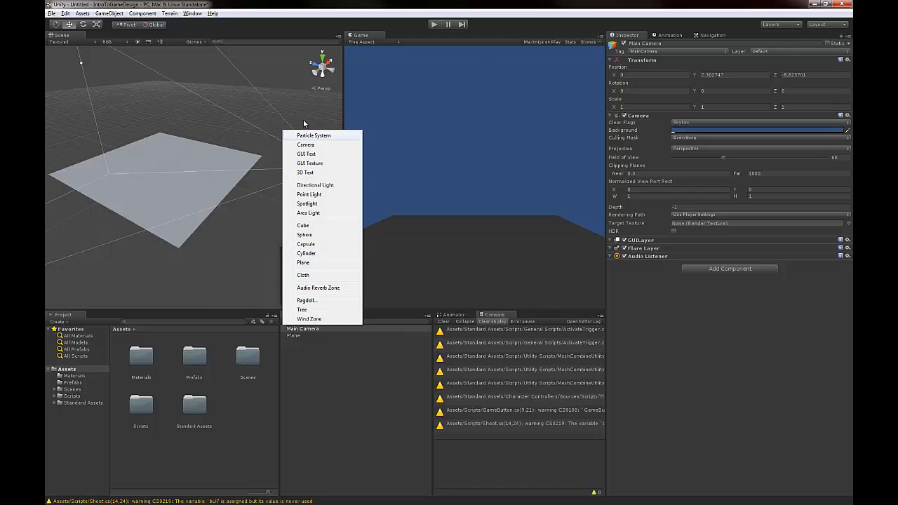
{"action": "left_click", "coordinate": [308, 194]}
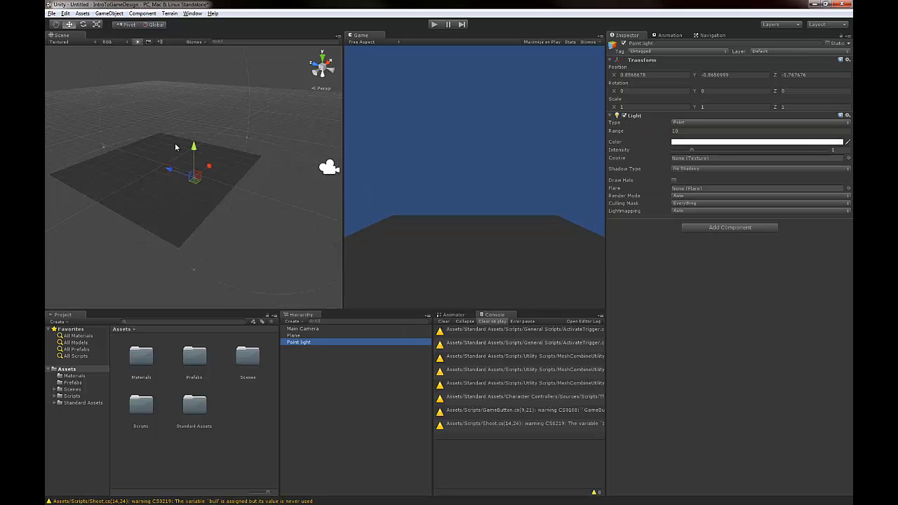
{"action": "left_click_drag", "start_coordinate": [193, 145], "coordinate": [194, 75]}
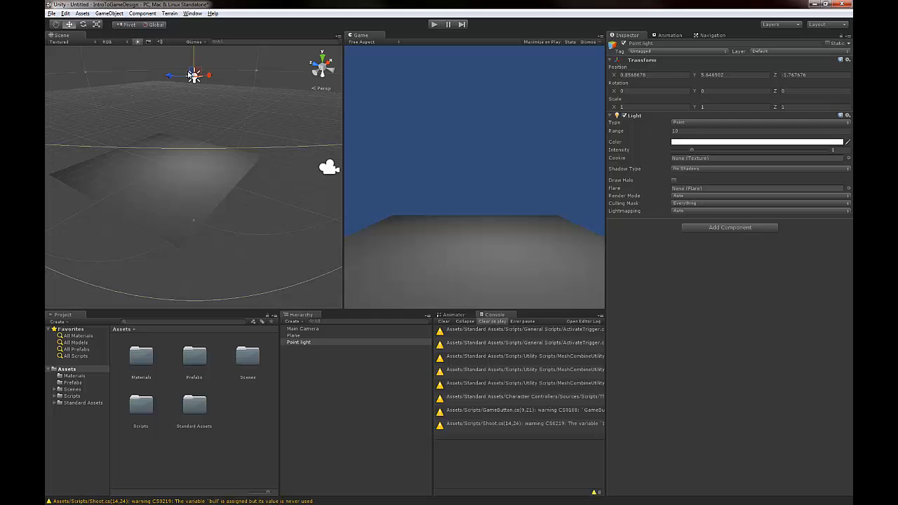
{"action": "left_click_drag", "start_coordinate": [195, 75], "coordinate": [157, 75]}
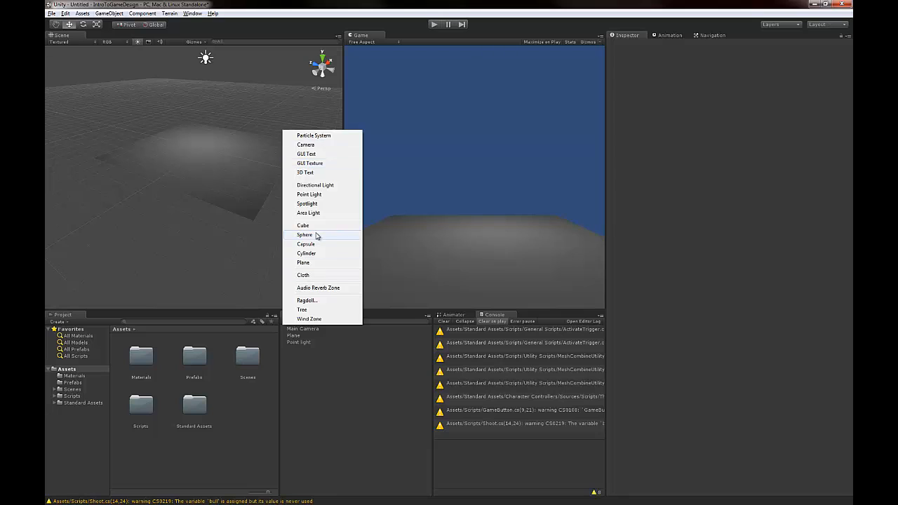
{"action": "left_click", "coordinate": [304, 234]}
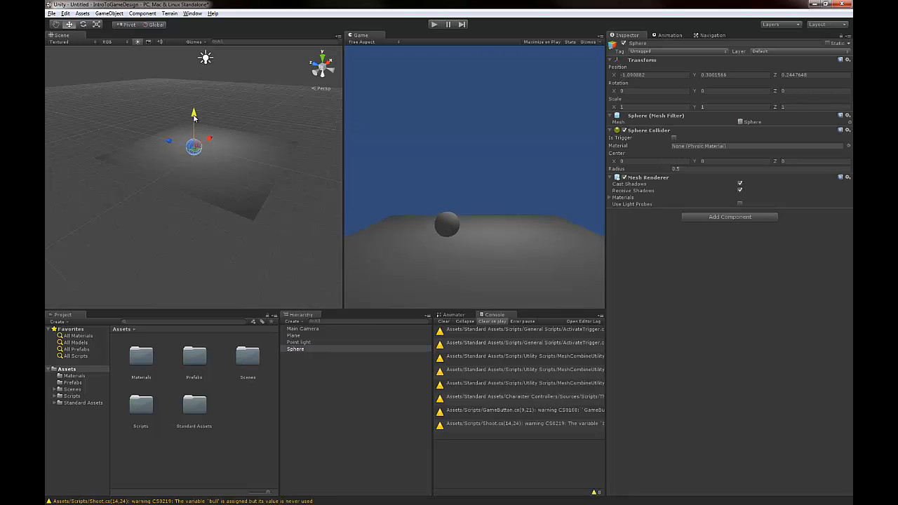
{"action": "left_click_drag", "start_coordinate": [194, 118], "coordinate": [194, 99]}
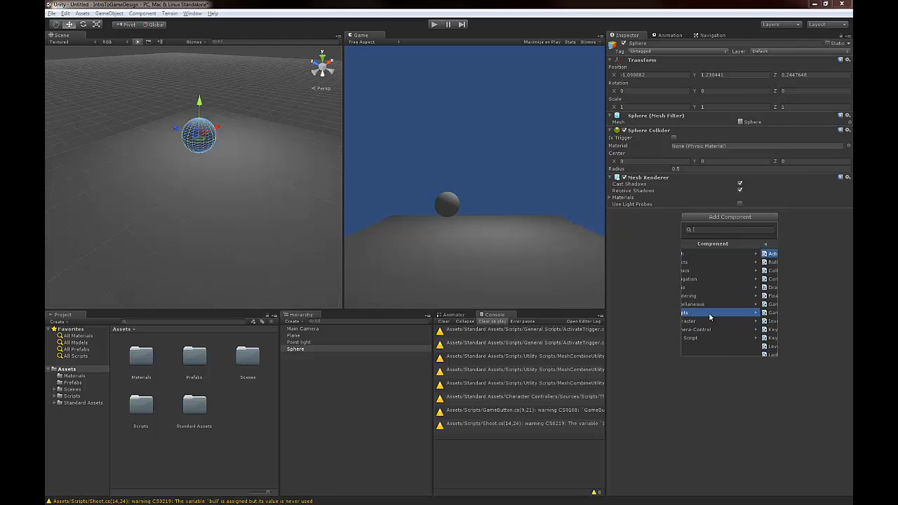
Attach Keyboard Movement to the sphere, swapping its collider for a Character Controller, vertical axis Move_Z
{"action": "left_click", "coordinate": [708, 312]}
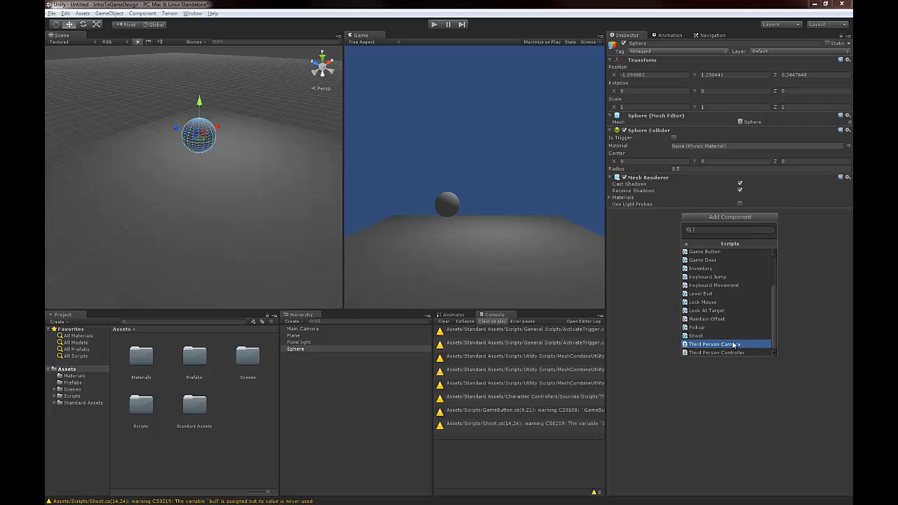
{"action": "left_click", "coordinate": [715, 343]}
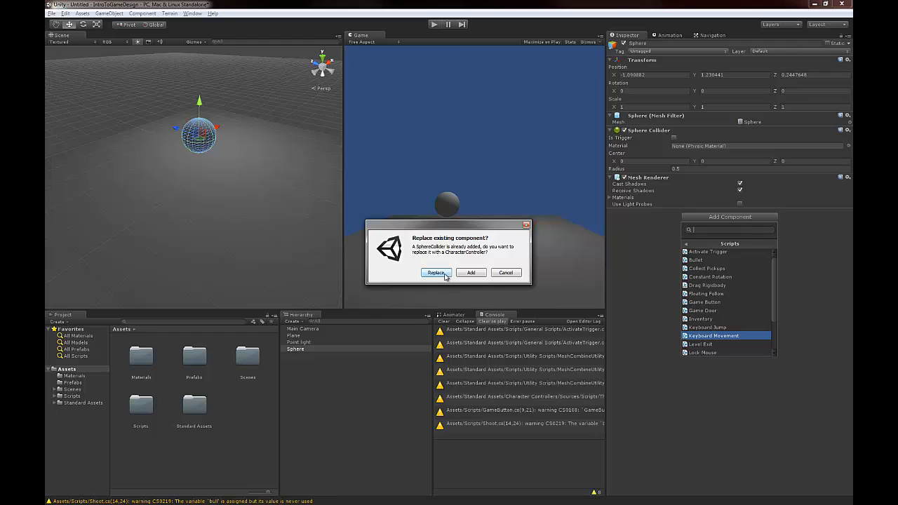
{"action": "left_click", "coordinate": [435, 272]}
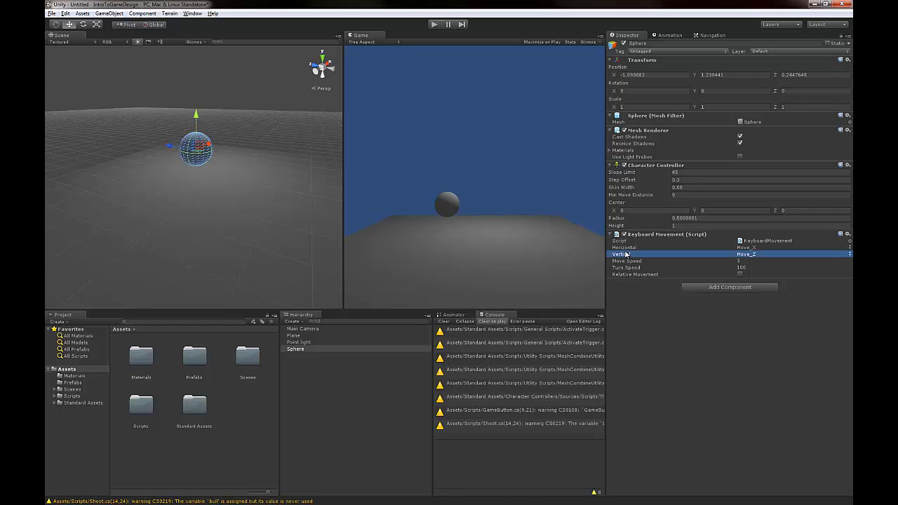
{"action": "left_click", "coordinate": [624, 246]}
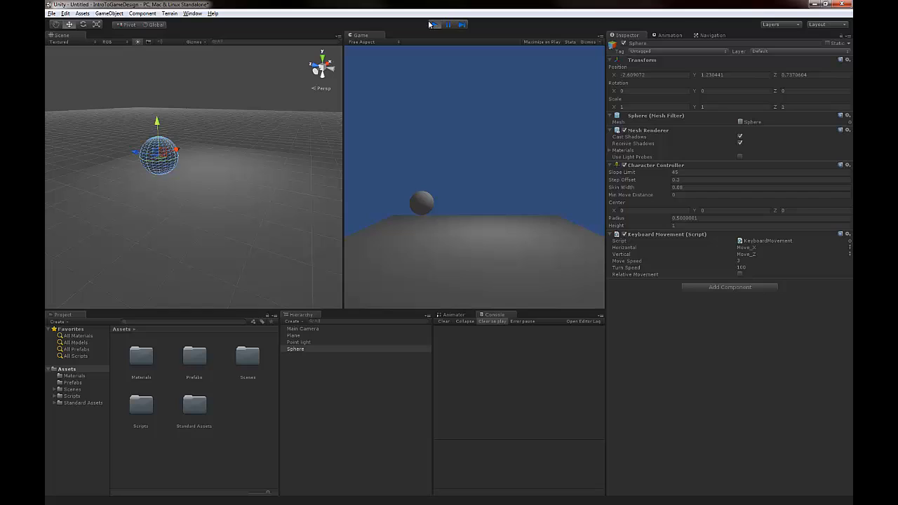
Stop Play mode and reposition the Scene view with the hand tool
{"action": "left_click", "coordinate": [433, 24]}
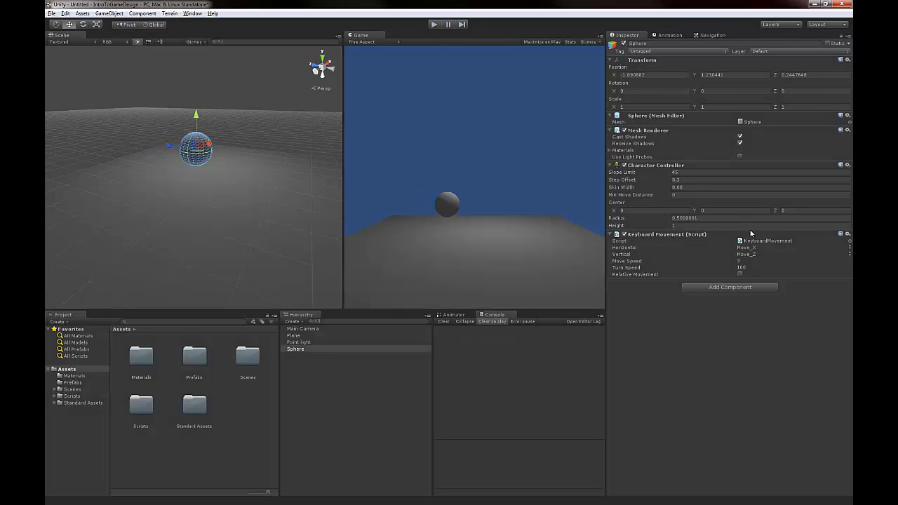
{"action": "mouse_move", "coordinate": [752, 238]}
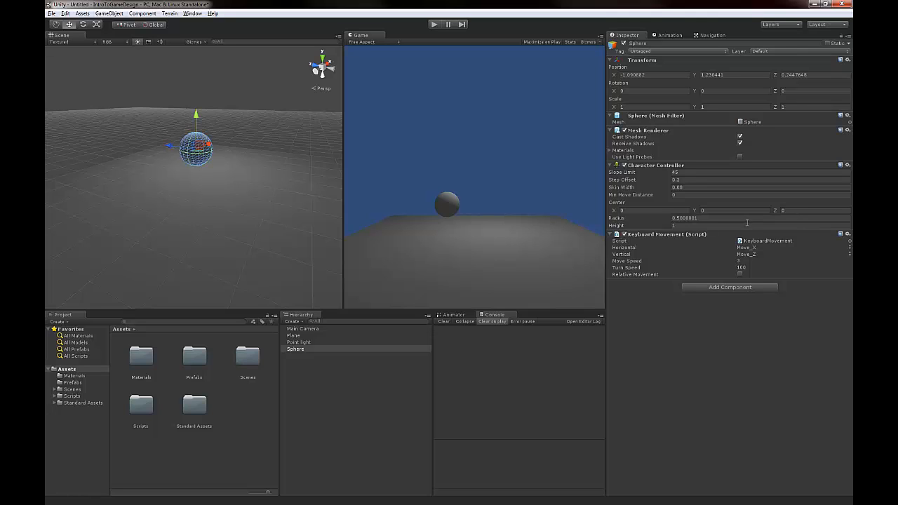
{"action": "mouse_move", "coordinate": [745, 224]}
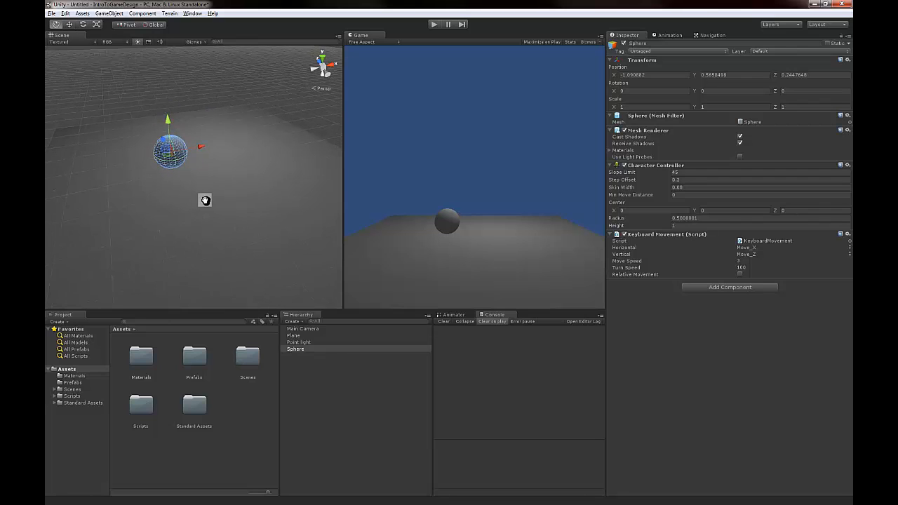
{"action": "left_click", "coordinate": [610, 164]}
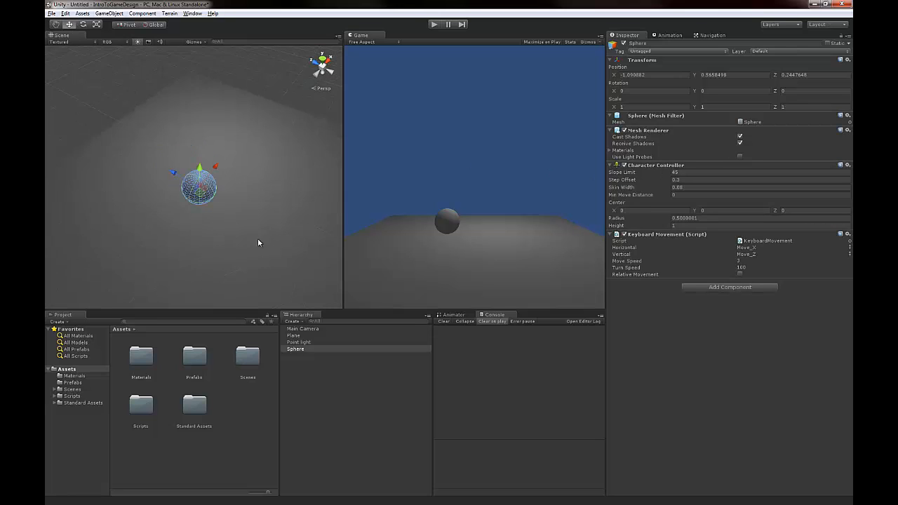
{"action": "left_click_drag", "start_coordinate": [199, 176], "coordinate": [145, 162]}
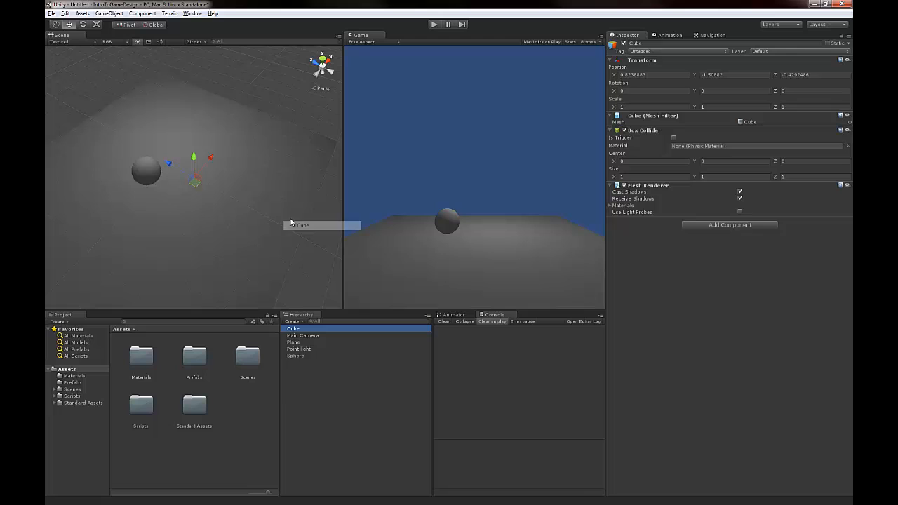
Place the cube beside the sphere, test-play, then open the Sphere's Add Component list
{"action": "left_click_drag", "start_coordinate": [193, 172], "coordinate": [193, 130]}
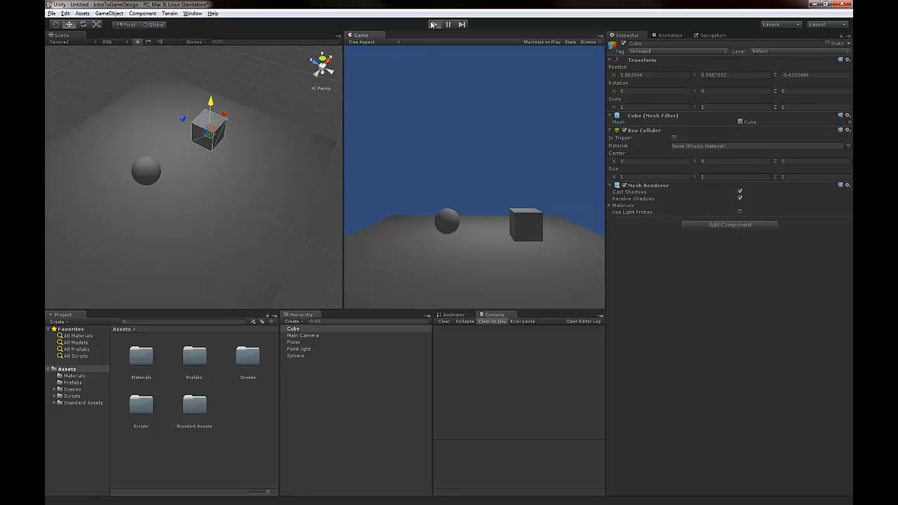
{"action": "left_click", "coordinate": [432, 24]}
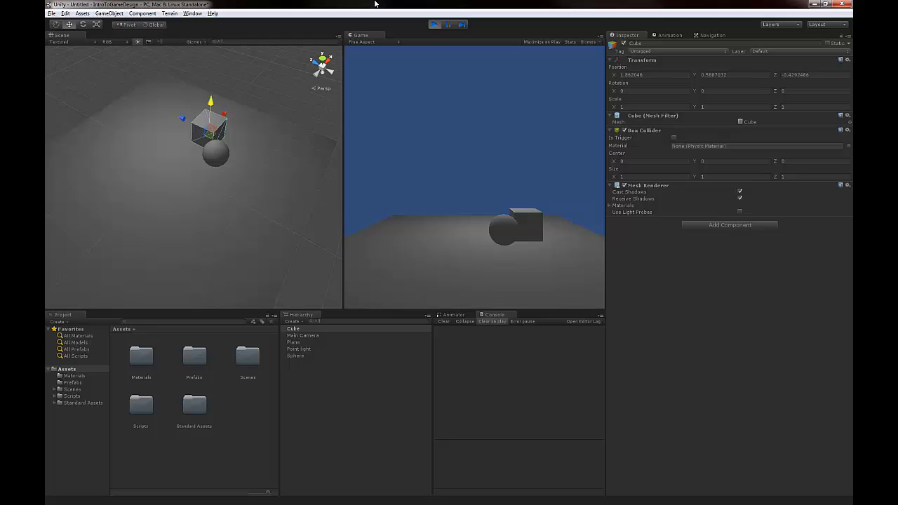
{"action": "left_click", "coordinate": [434, 24]}
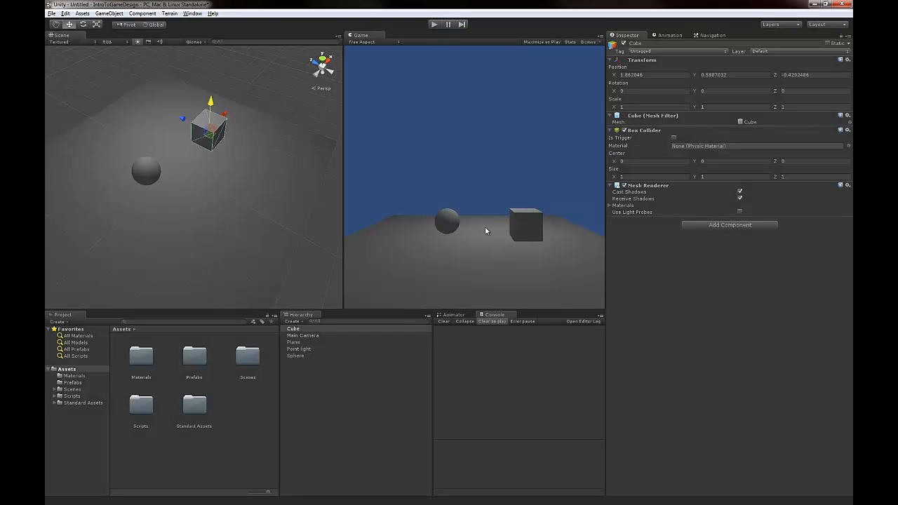
{"action": "left_click", "coordinate": [295, 355]}
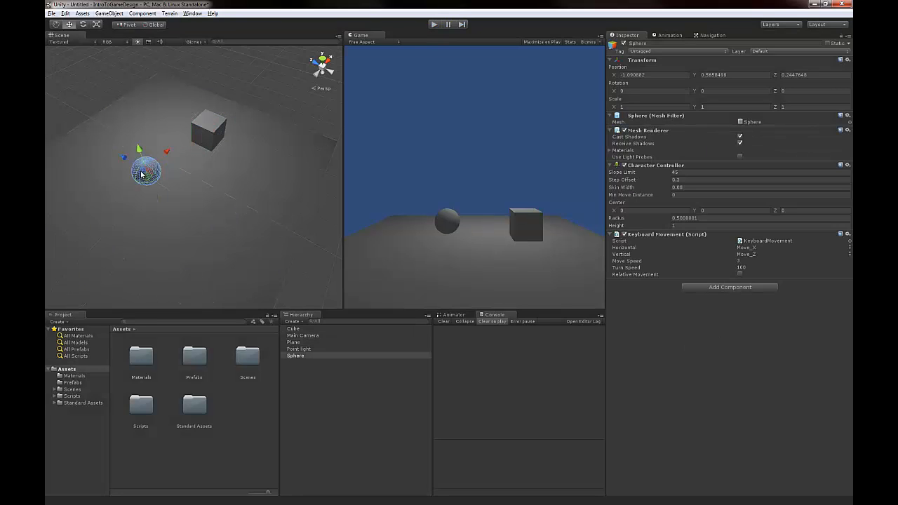
{"action": "left_click", "coordinate": [729, 287]}
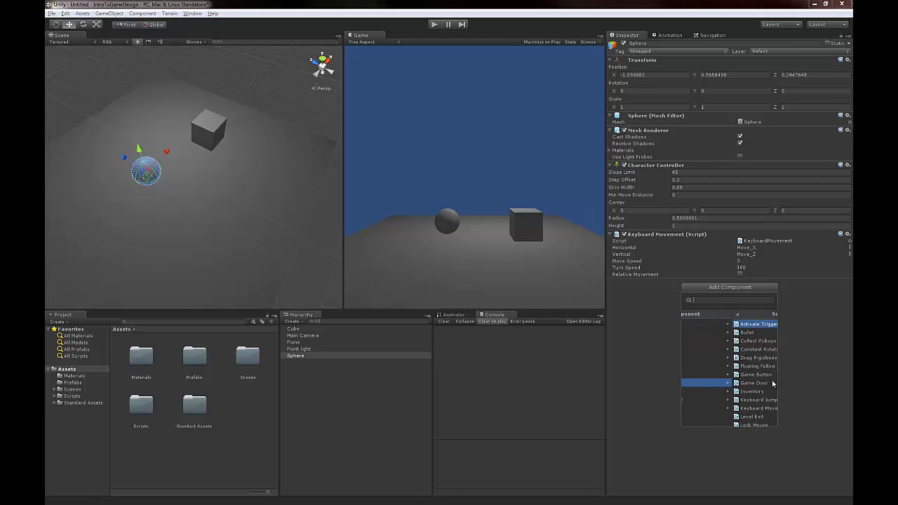
Add the Keyboard Jump script to the Sphere (gravity 9.8, jump power 10)
{"action": "left_click", "coordinate": [757, 400]}
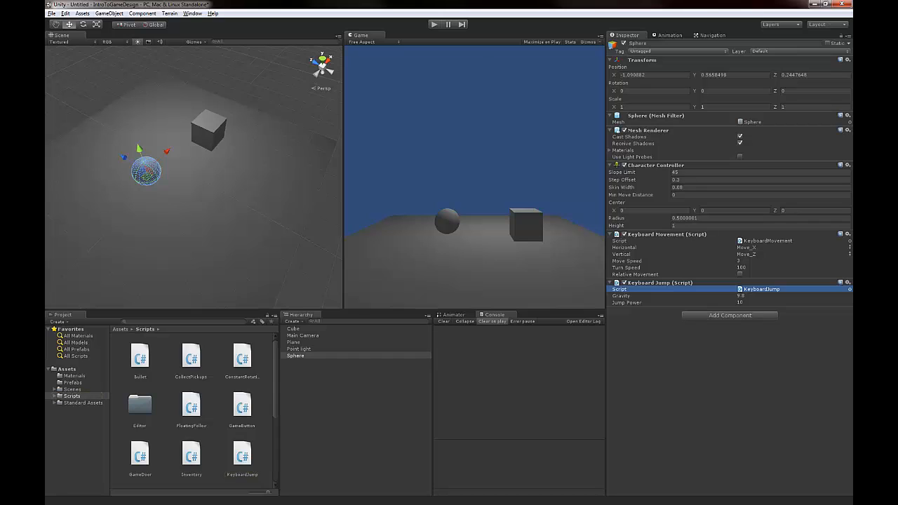
{"action": "mouse_move", "coordinate": [596, 256]}
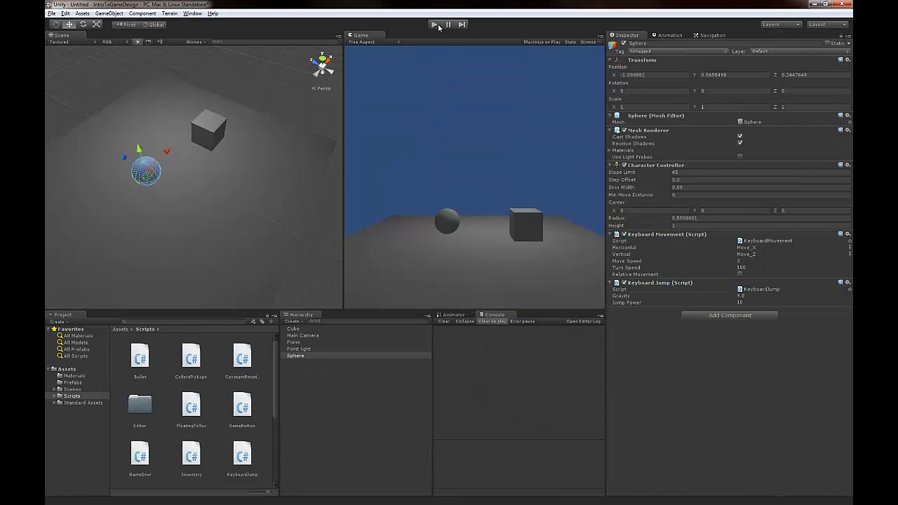
{"action": "left_click", "coordinate": [434, 24]}
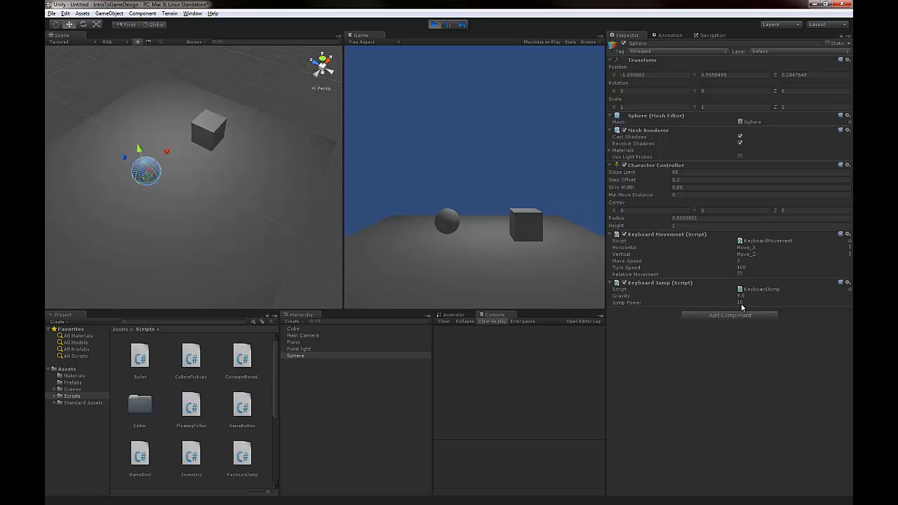
{"action": "mouse_move", "coordinate": [442, 218]}
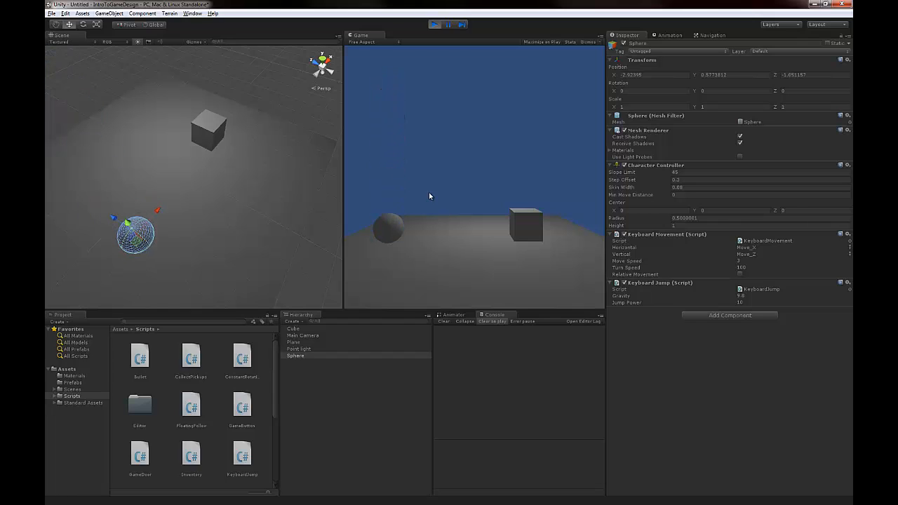
{"action": "mouse_move", "coordinate": [441, 48]}
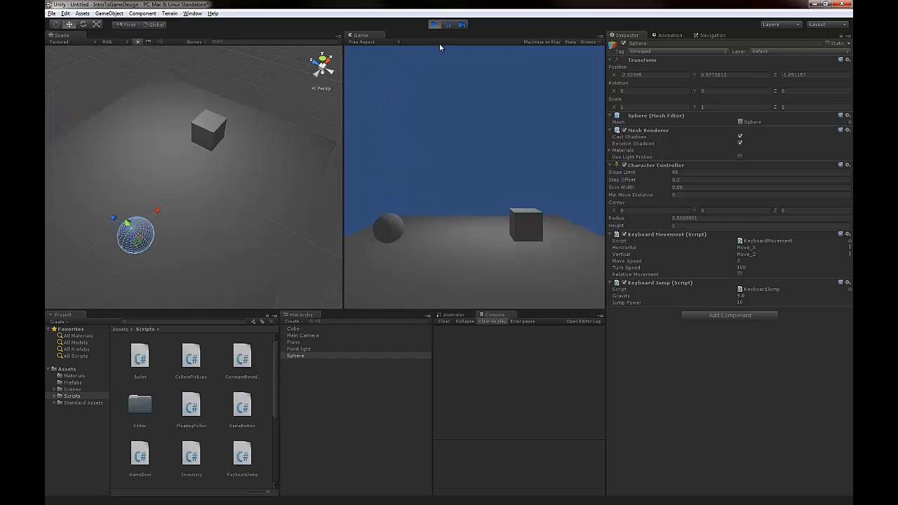
{"action": "left_click", "coordinate": [433, 24]}
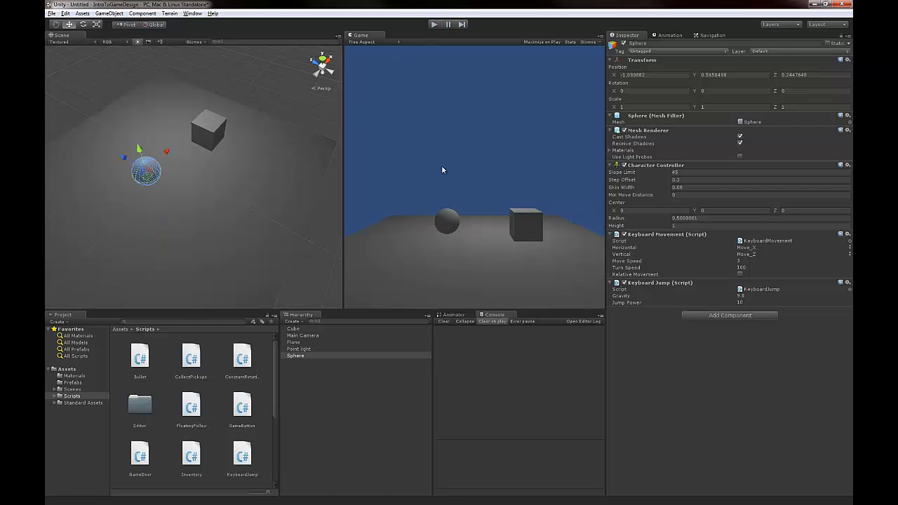
{"action": "mouse_move", "coordinate": [681, 406]}
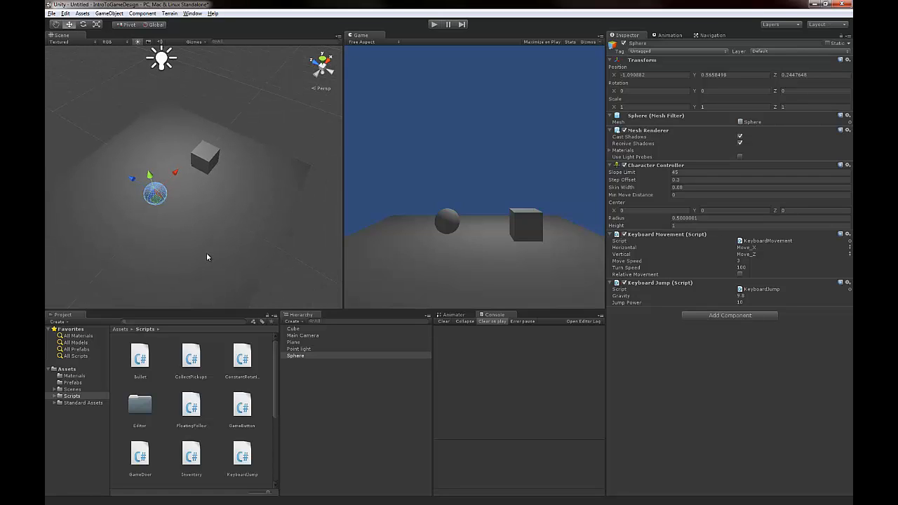
{"action": "mouse_move", "coordinate": [255, 266]}
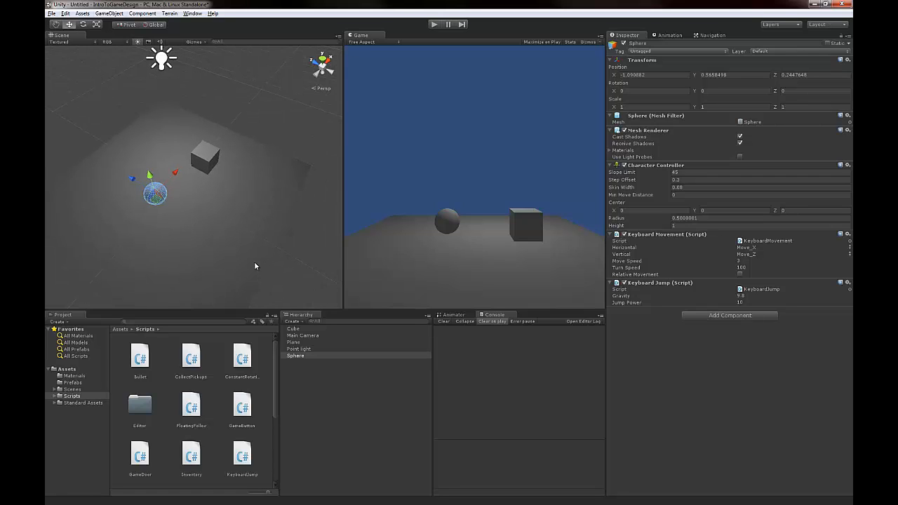
{"action": "left_click_drag", "start_coordinate": [256, 266], "coordinate": [234, 239]}
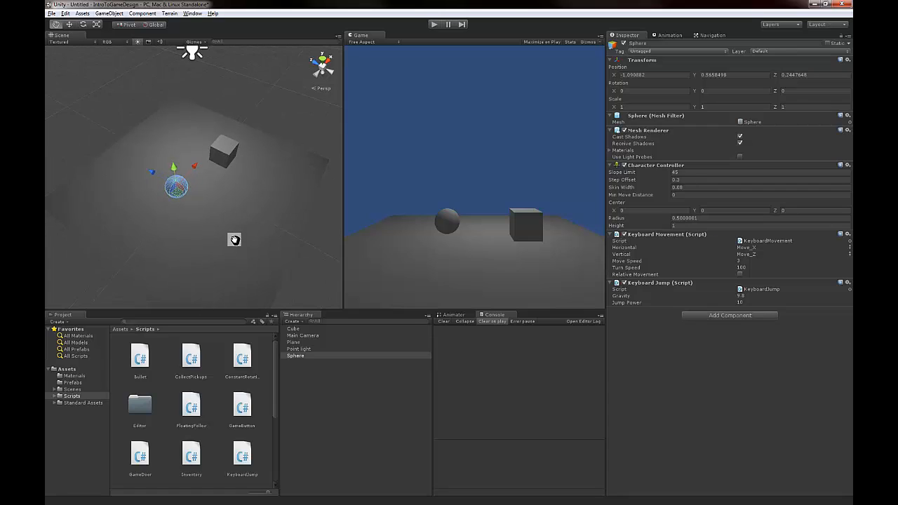
{"action": "mouse_move", "coordinate": [127, 192]}
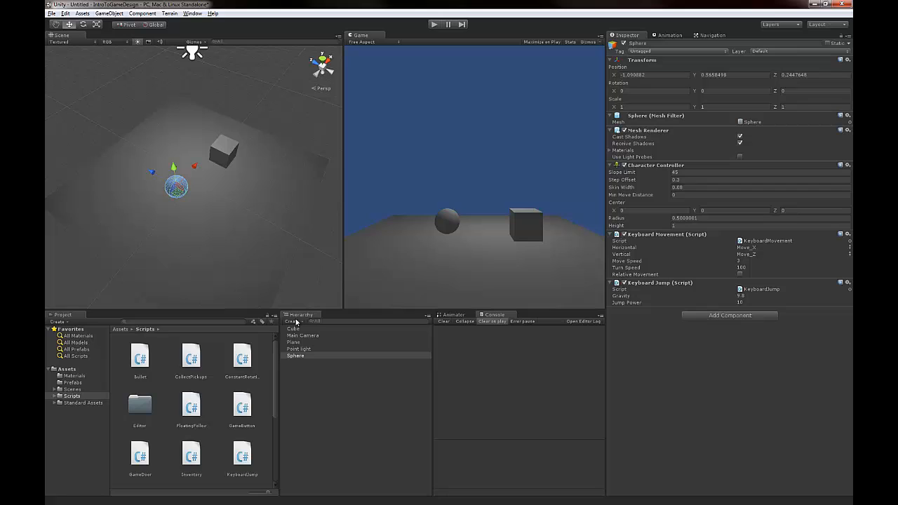
Select the Plane and open the Assets Materials folder holding the green Floor material
{"action": "left_click", "coordinate": [294, 342]}
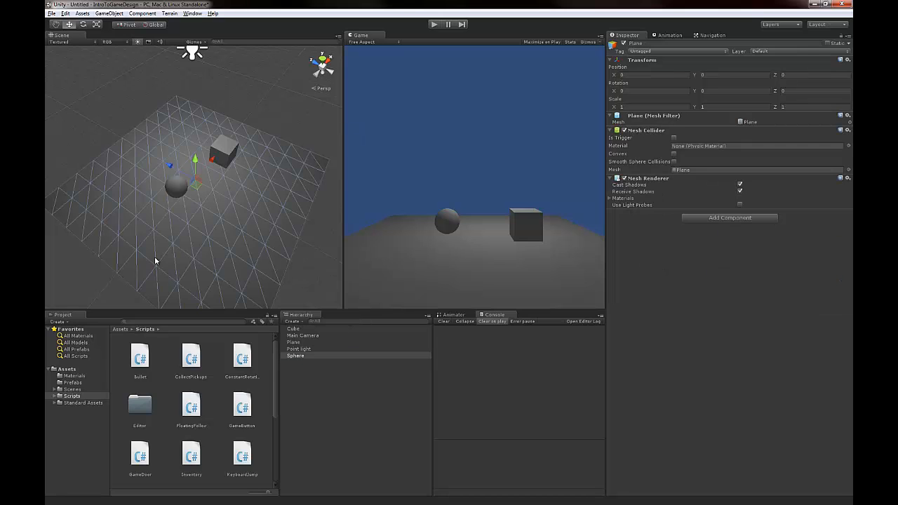
{"action": "left_click", "coordinate": [293, 341]}
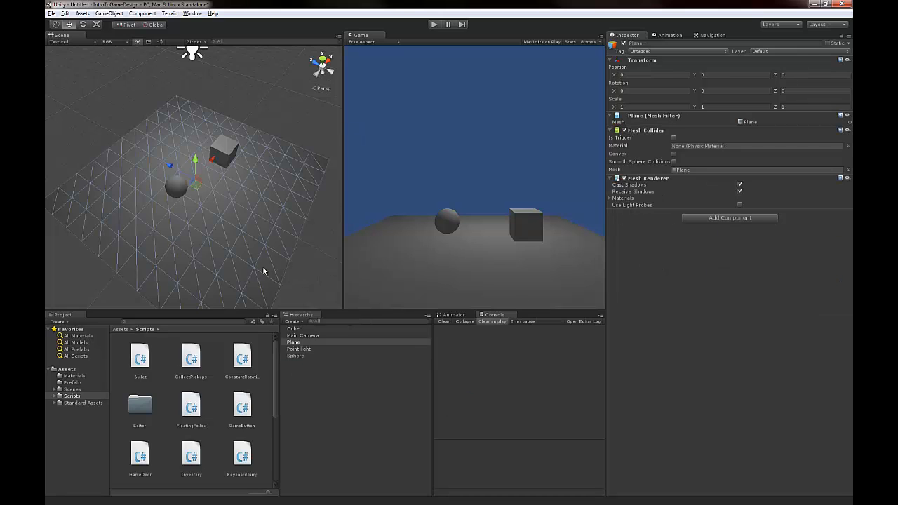
{"action": "left_click", "coordinate": [74, 375]}
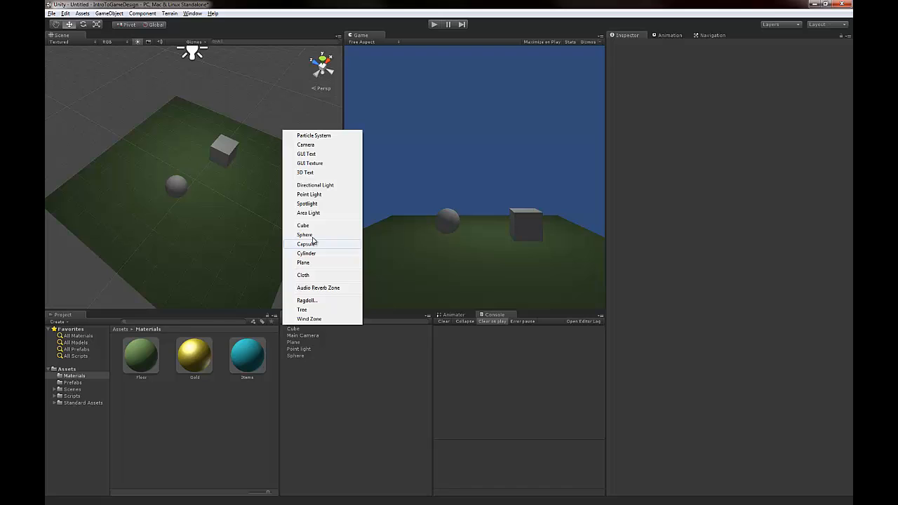
{"action": "mouse_move", "coordinate": [311, 254]}
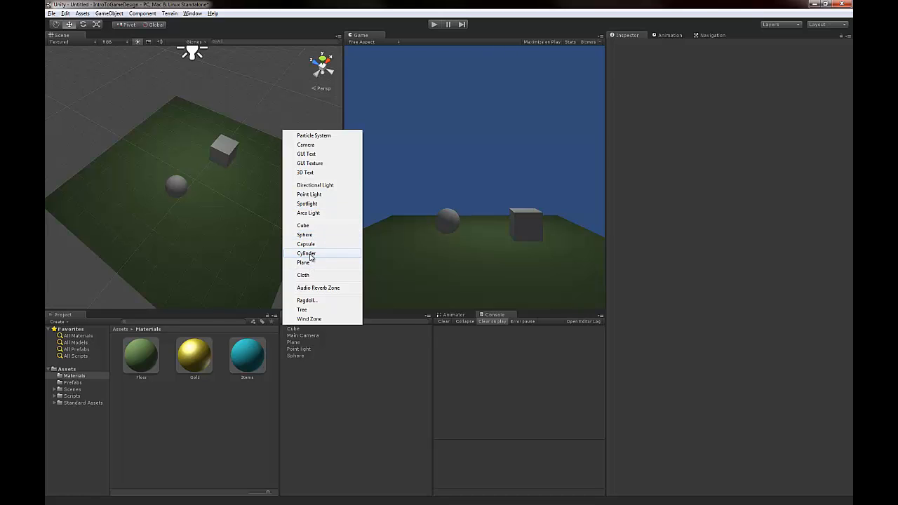
Add a cylinder beside the cube, scale it to 0.5/0.1/0.5, and lower it
{"action": "left_click", "coordinate": [306, 253]}
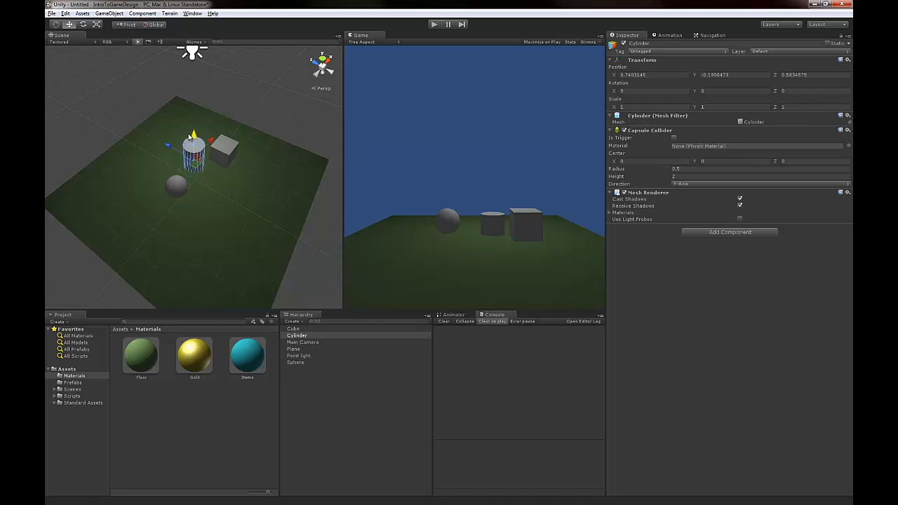
{"action": "left_click_drag", "start_coordinate": [193, 147], "coordinate": [291, 190]}
{"action": "type", "text": "0.5"}
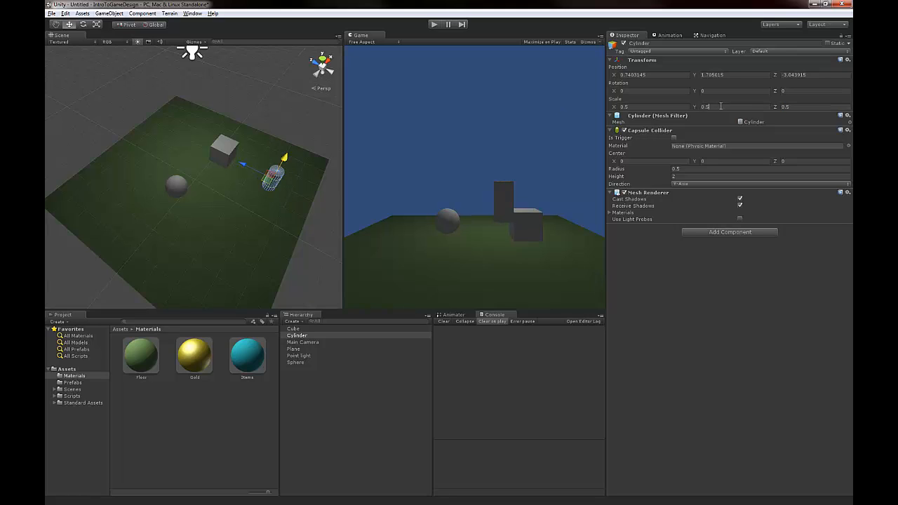
{"action": "type", "text": "0.1"}
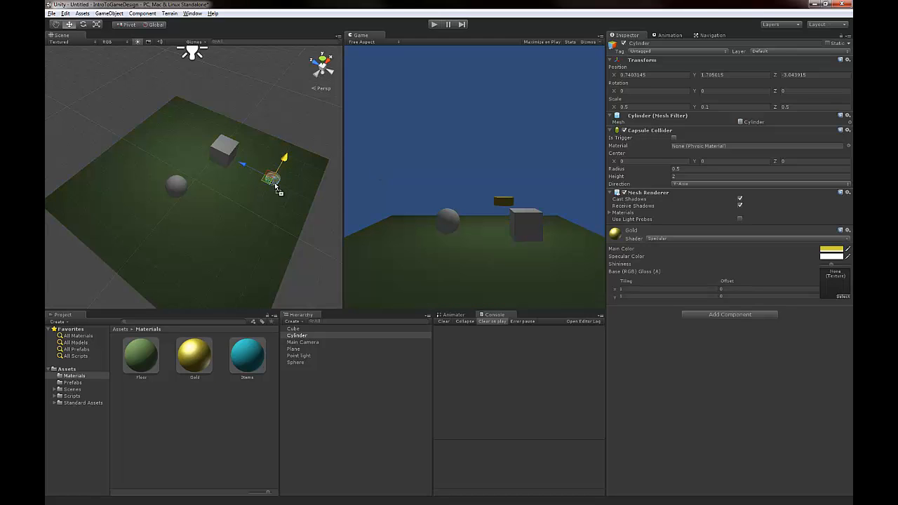
{"action": "left_click_drag", "start_coordinate": [282, 158], "coordinate": [279, 181]}
{"action": "type", "text": "90"}
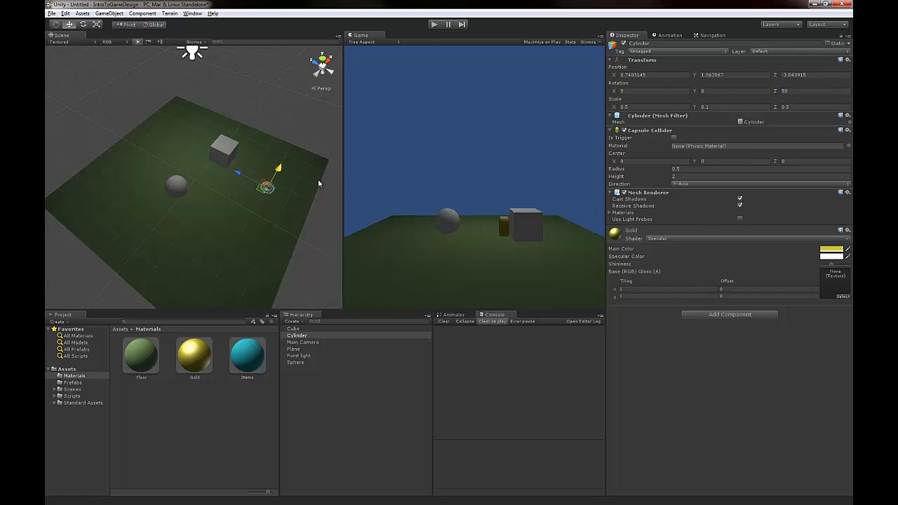
{"action": "mouse_move", "coordinate": [744, 321]}
{"action": "type", "text": "rot"}
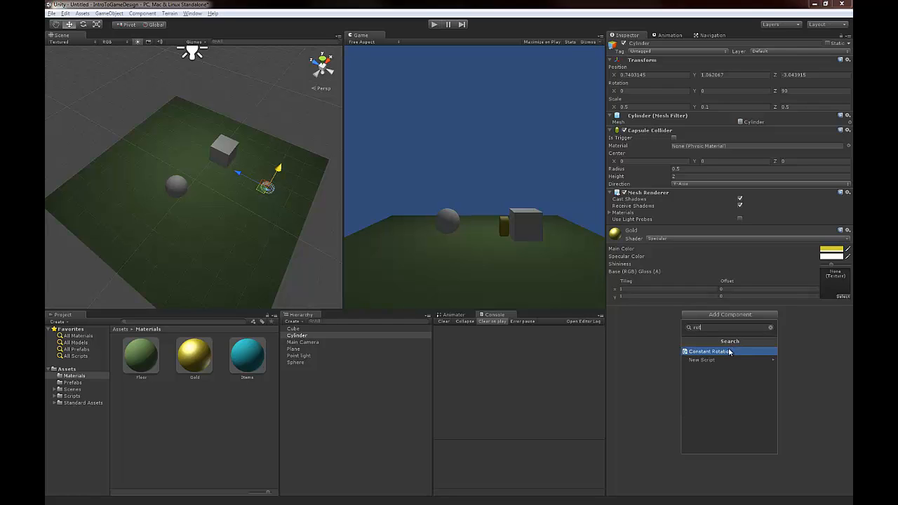
Attach Constant Rotation to the gold coin, then play and stop the game
{"action": "left_click", "coordinate": [708, 351]}
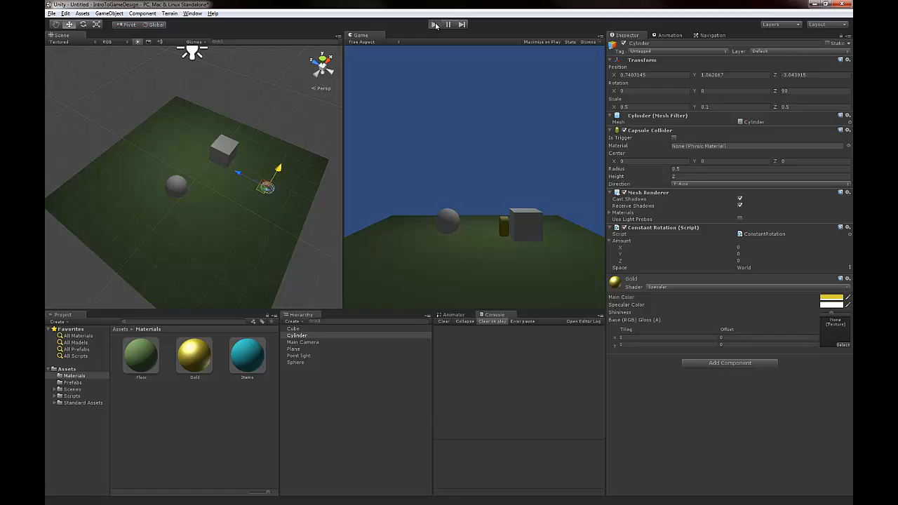
{"action": "left_click", "coordinate": [434, 24]}
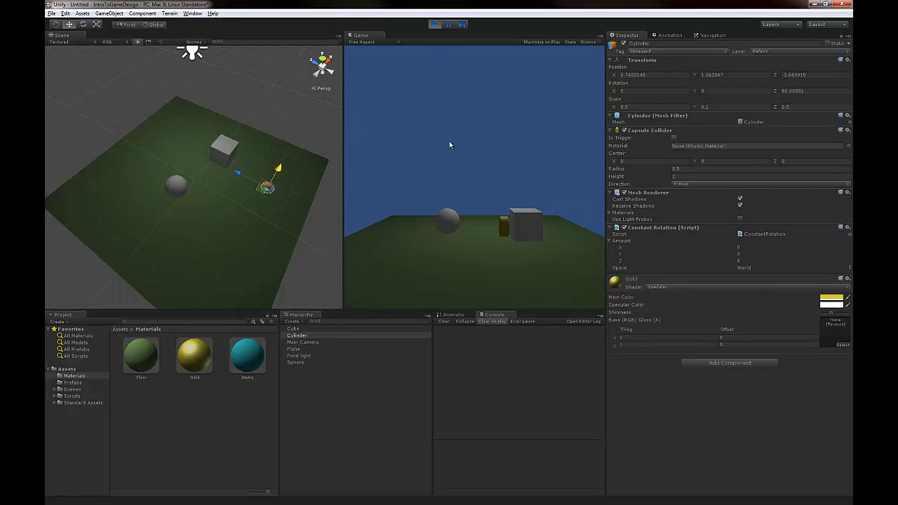
{"action": "mouse_move", "coordinate": [737, 461]}
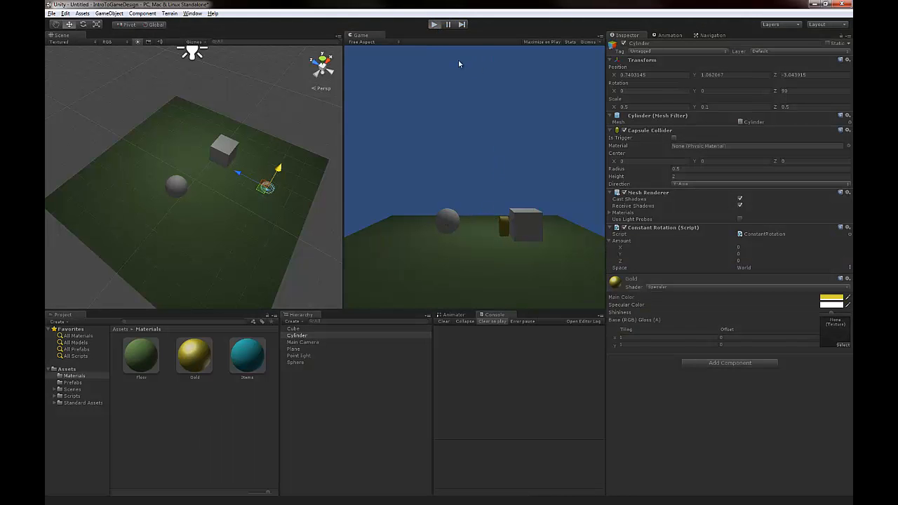
{"action": "left_click", "coordinate": [433, 23]}
{"action": "type", "text": "100"}
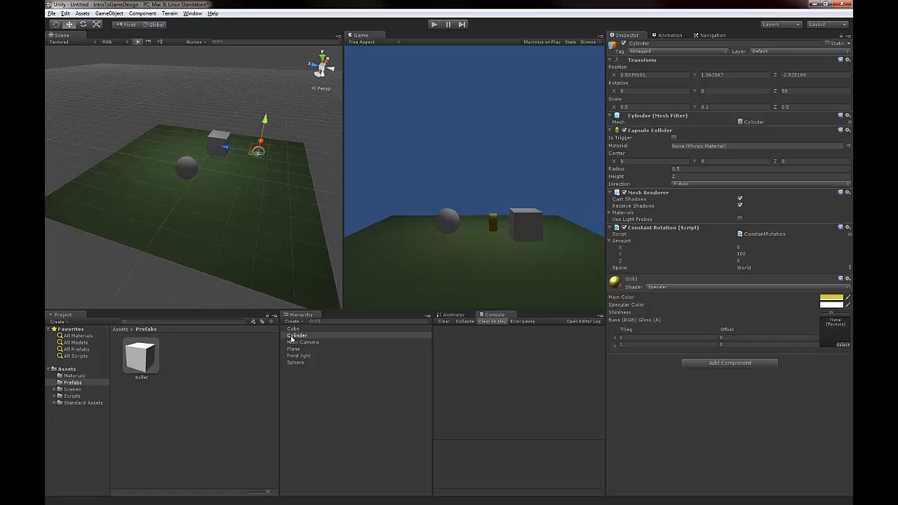
Turn the spinning cylinder into a Coin prefab and attach the Pickup script
{"action": "left_click", "coordinate": [297, 335]}
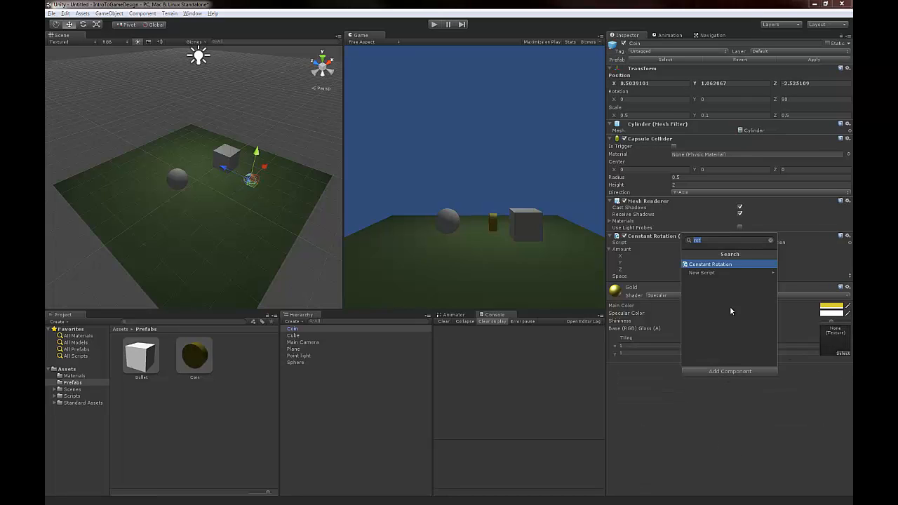
{"action": "left_click", "coordinate": [701, 272]}
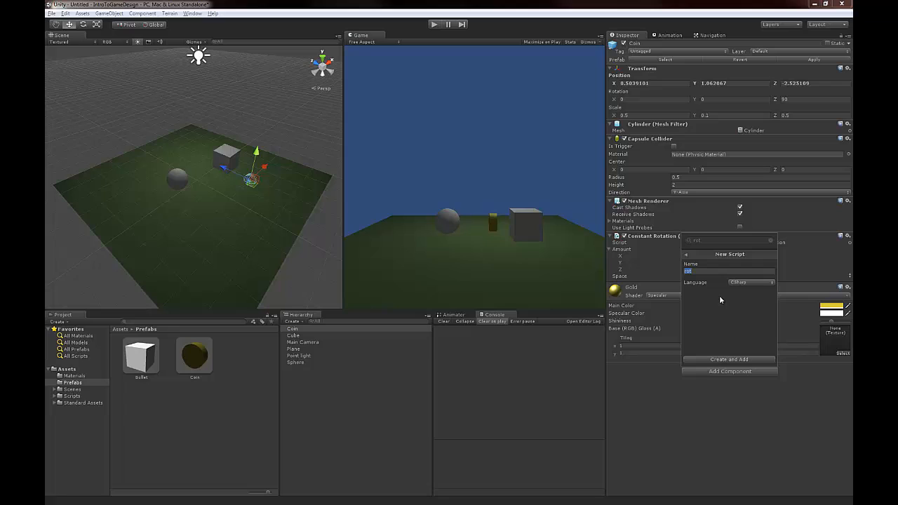
{"action": "mouse_move", "coordinate": [704, 302]}
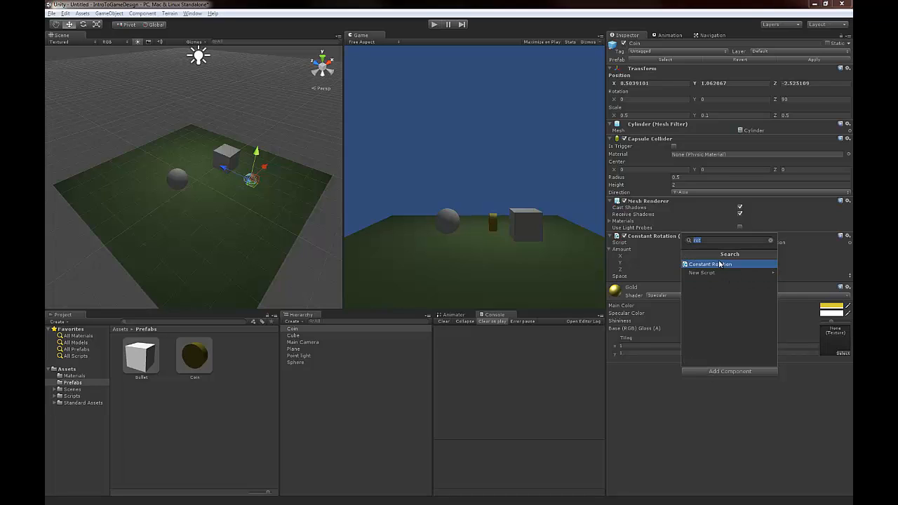
{"action": "type", "text": "pick"}
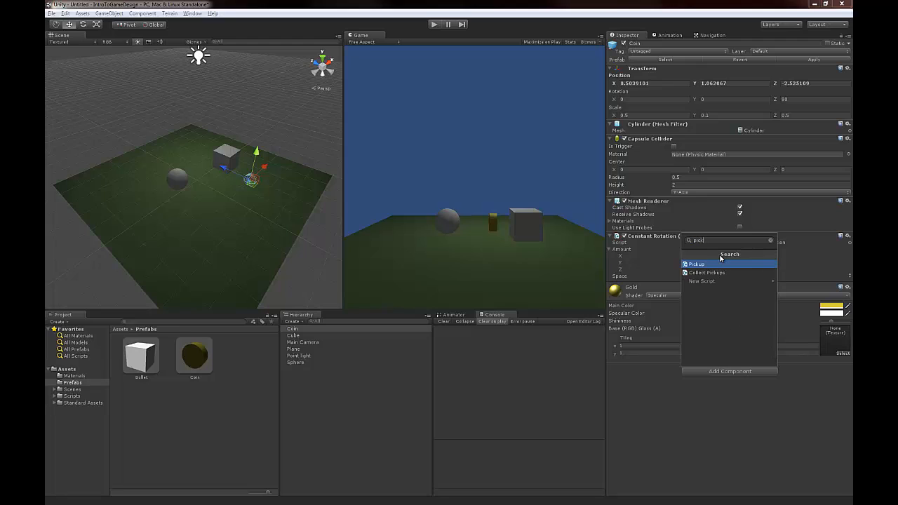
{"action": "left_click", "coordinate": [695, 263]}
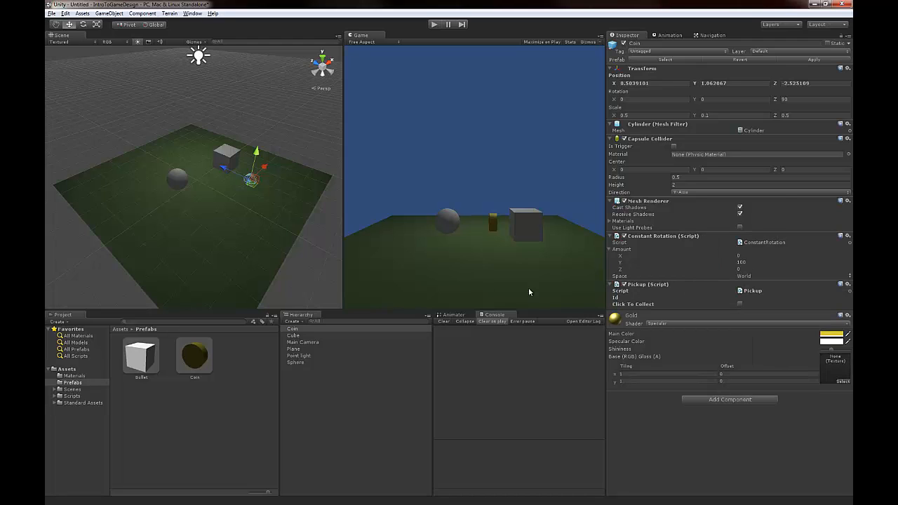
{"action": "left_click", "coordinate": [72, 395]}
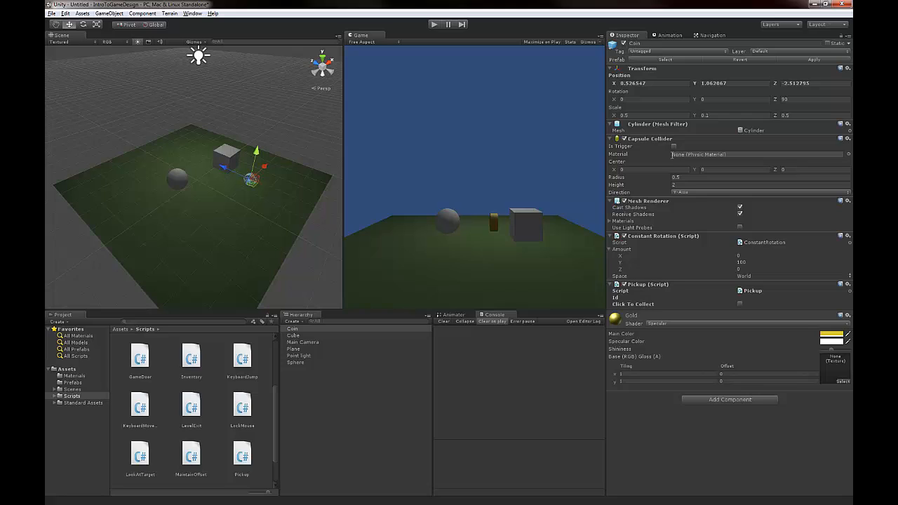
{"action": "left_click", "coordinate": [666, 298]}
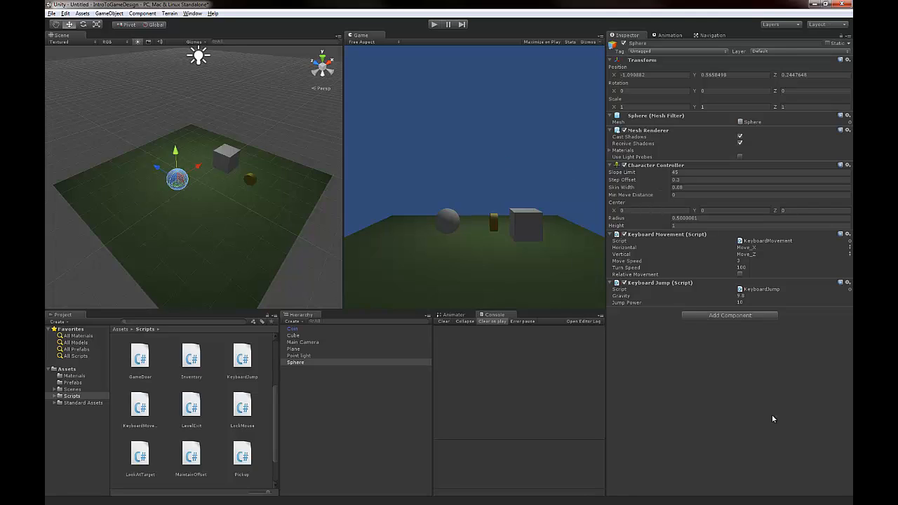
{"action": "mouse_move", "coordinate": [752, 330]}
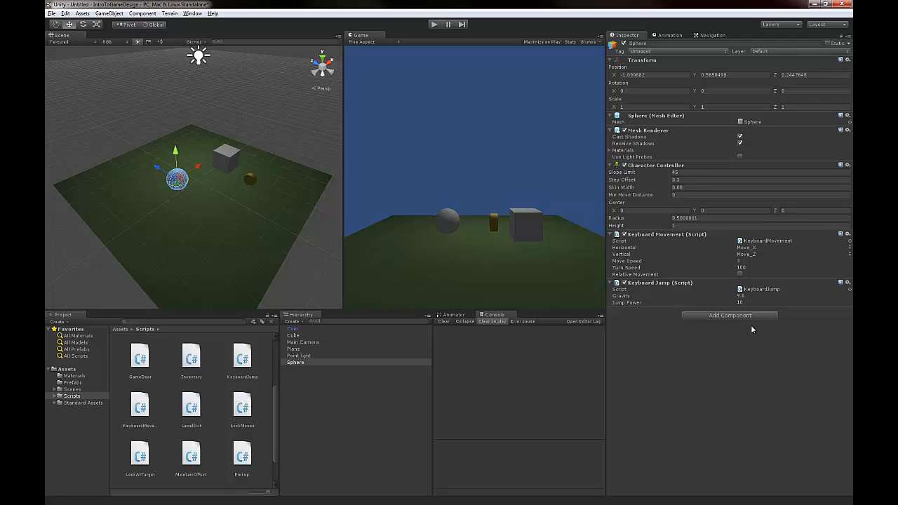
Add Inventory and Collect Pickups components to the sphere
{"action": "left_click", "coordinate": [730, 314]}
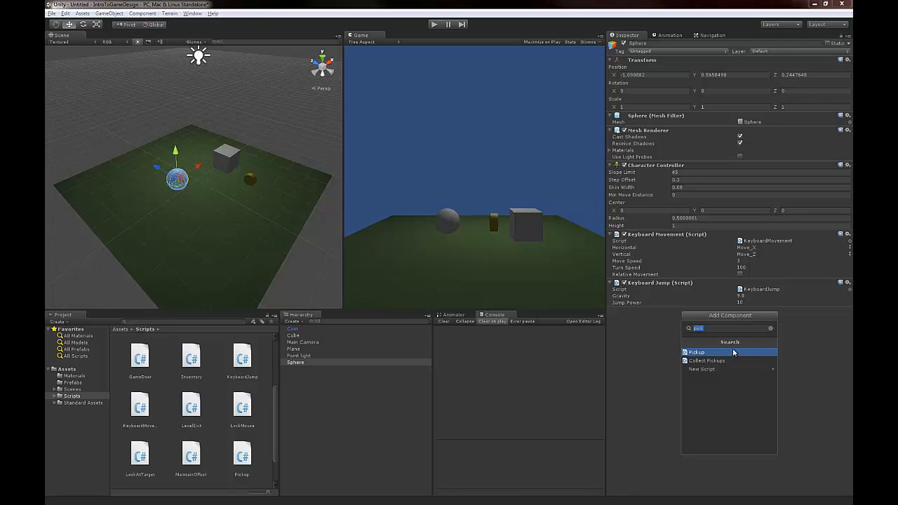
{"action": "left_click", "coordinate": [695, 351]}
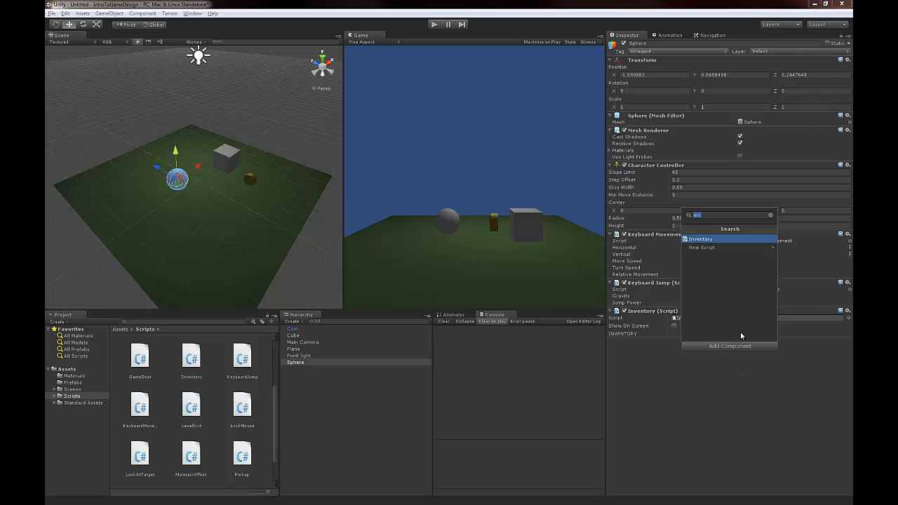
{"action": "type", "text": "pic"}
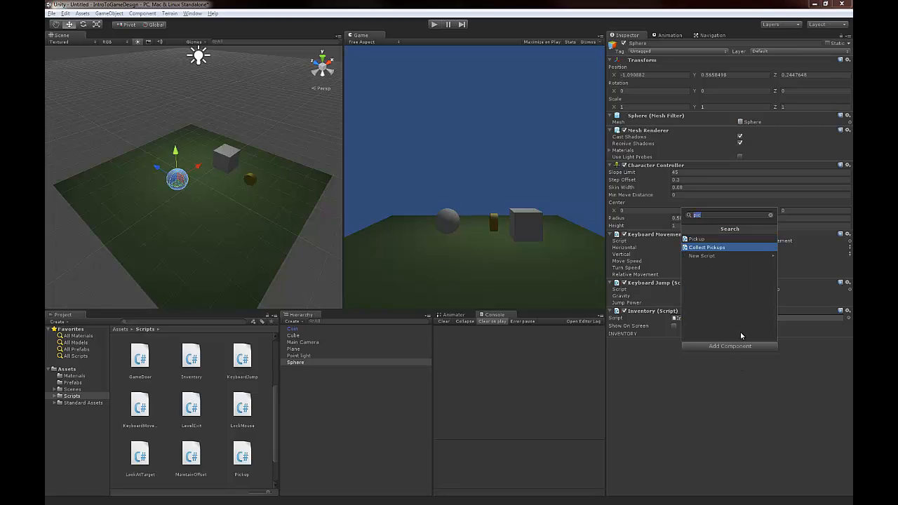
{"action": "left_click", "coordinate": [705, 247]}
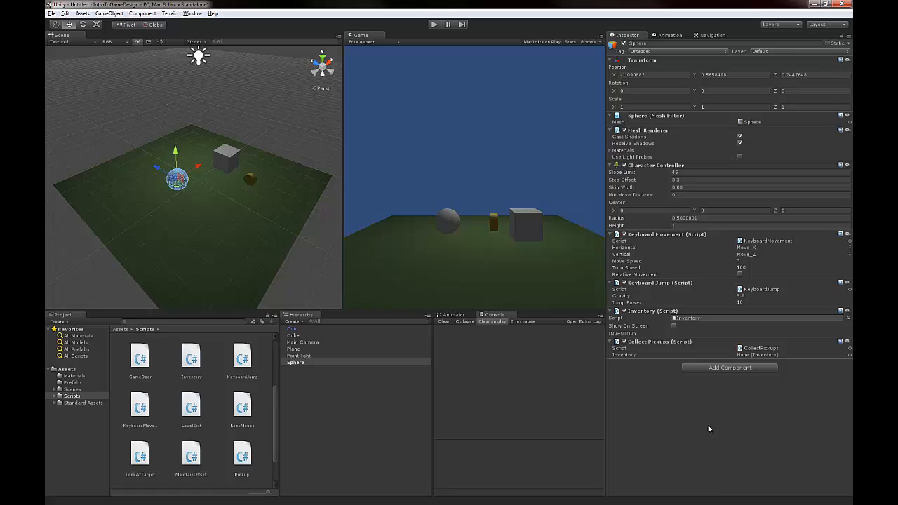
{"action": "mouse_move", "coordinate": [749, 344]}
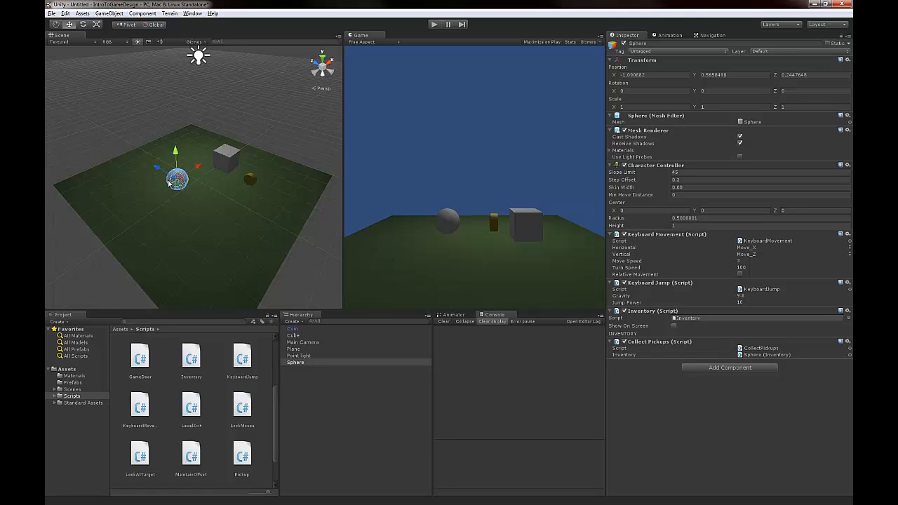
{"action": "mouse_move", "coordinate": [260, 203]}
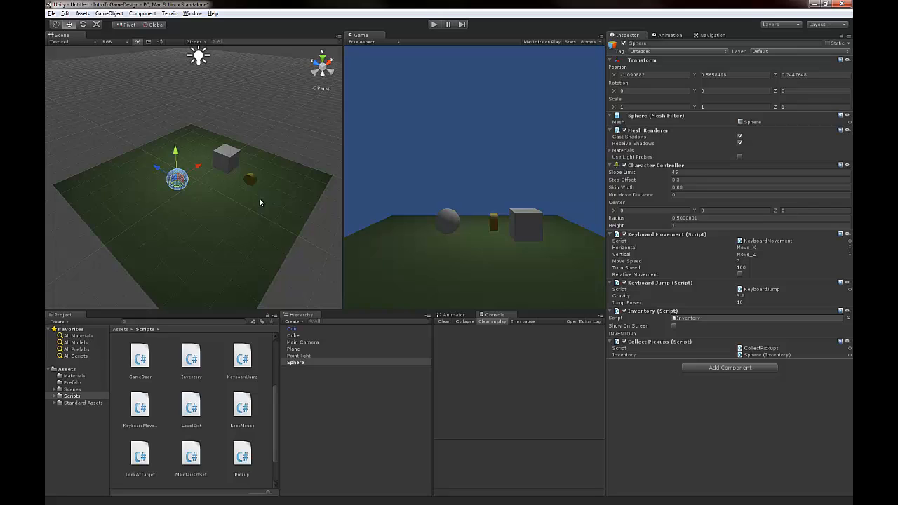
{"action": "mouse_move", "coordinate": [775, 377]}
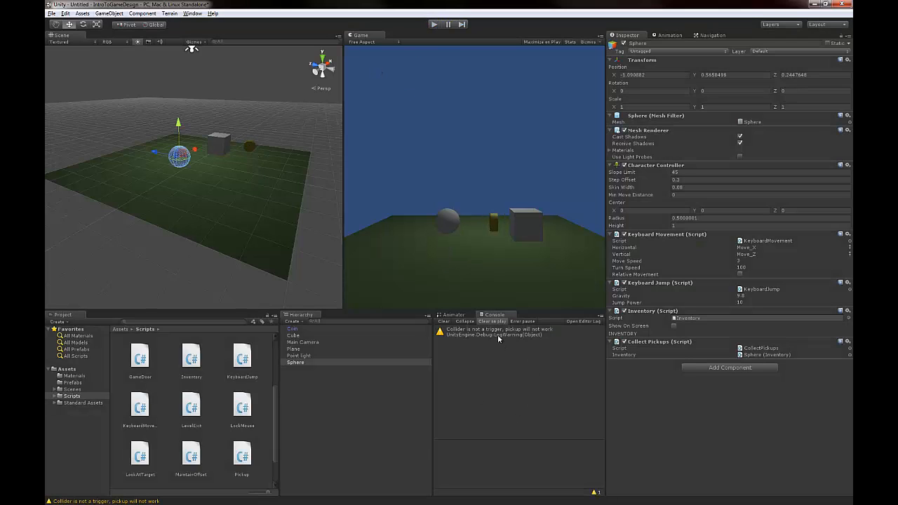
Inspect the pickup warning and tick Is Trigger on the coin's collider
{"action": "left_click", "coordinate": [498, 331]}
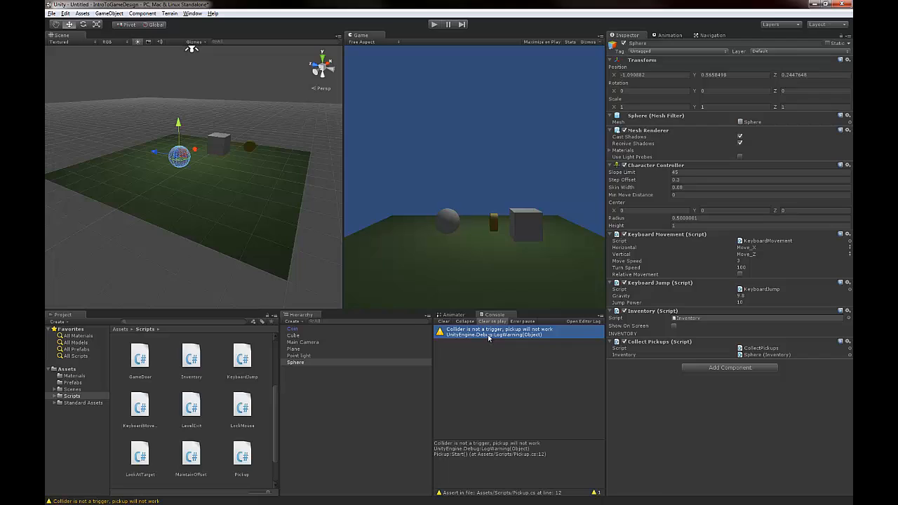
{"action": "left_click_drag", "start_coordinate": [179, 158], "coordinate": [252, 147]}
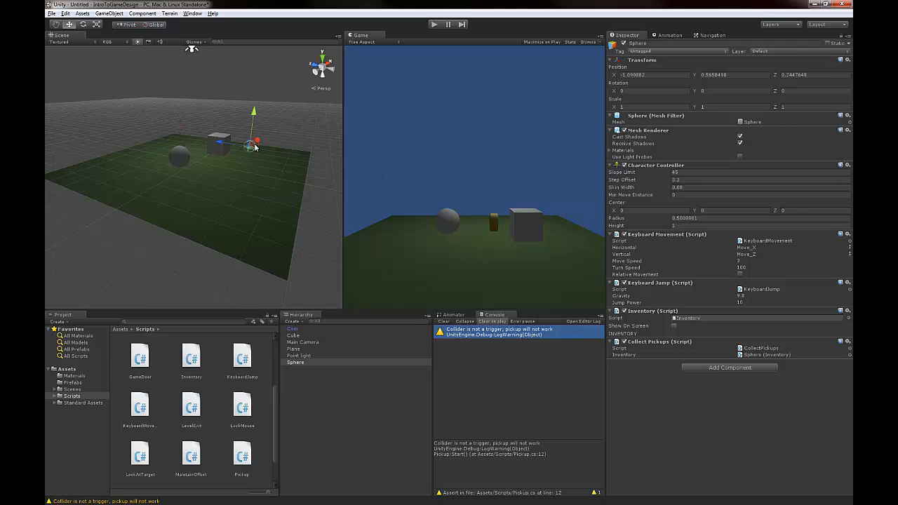
{"action": "left_click", "coordinate": [292, 328]}
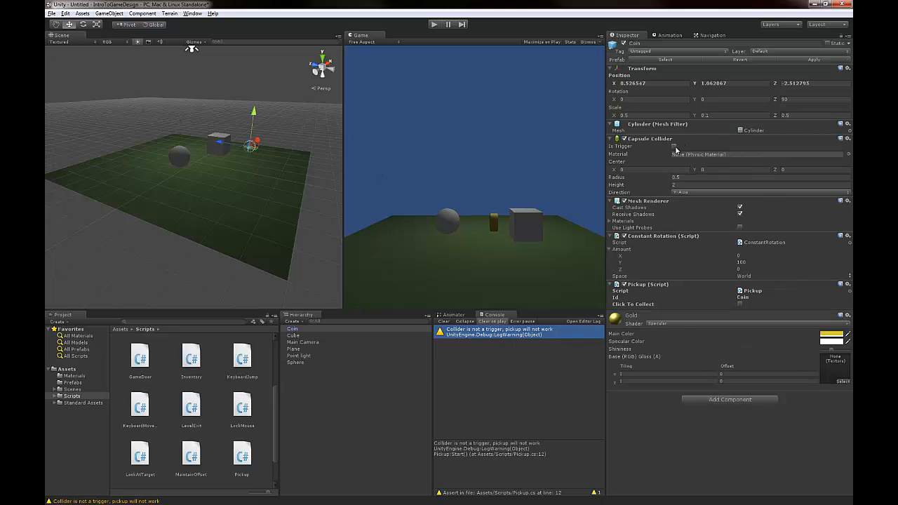
{"action": "left_click", "coordinate": [673, 146]}
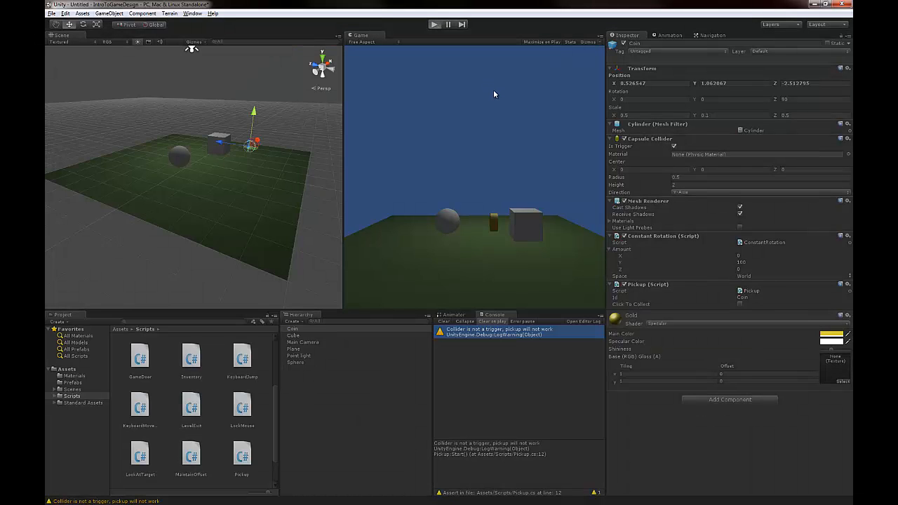
Play the level and confirm the sphere's inventory holds one coin
{"action": "left_click", "coordinate": [434, 24]}
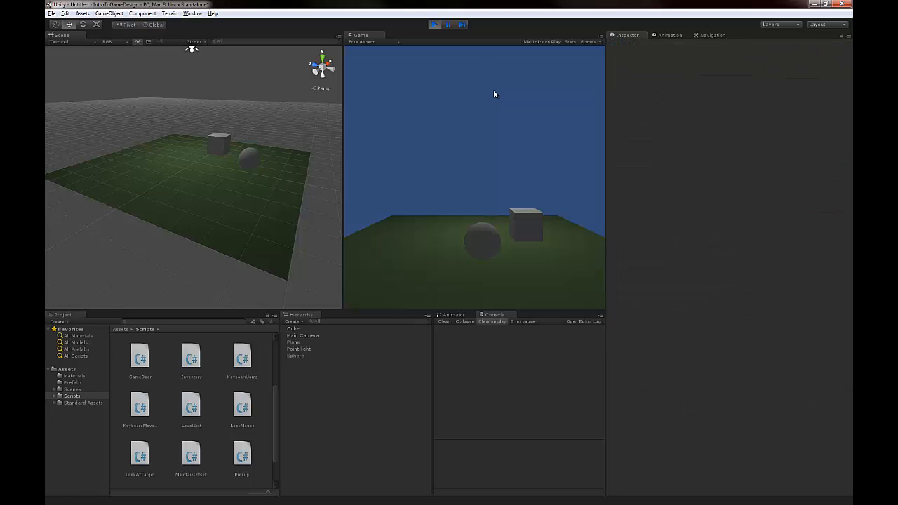
{"action": "left_click", "coordinate": [299, 349]}
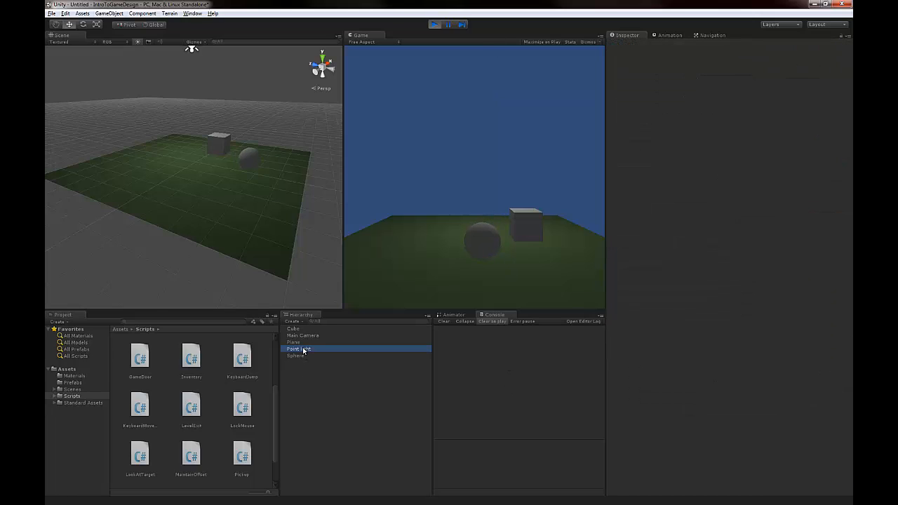
{"action": "left_click", "coordinate": [295, 355]}
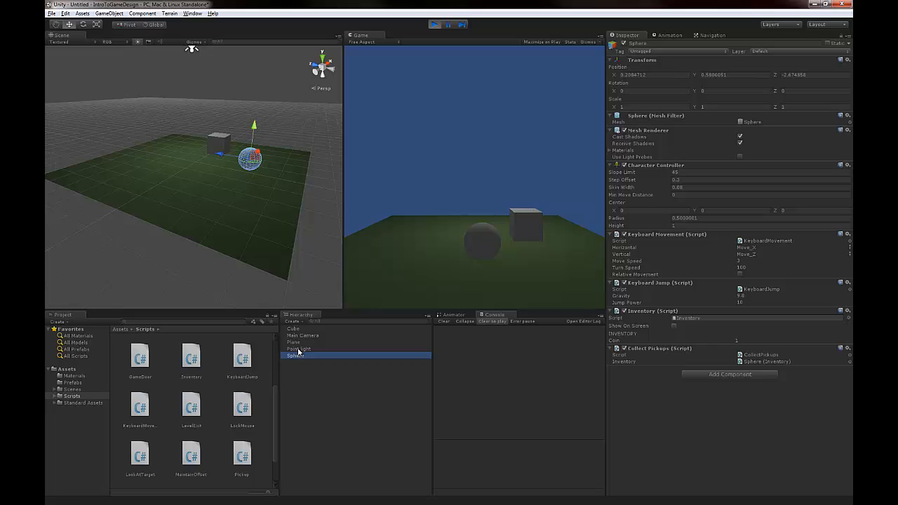
{"action": "left_click", "coordinate": [293, 328]}
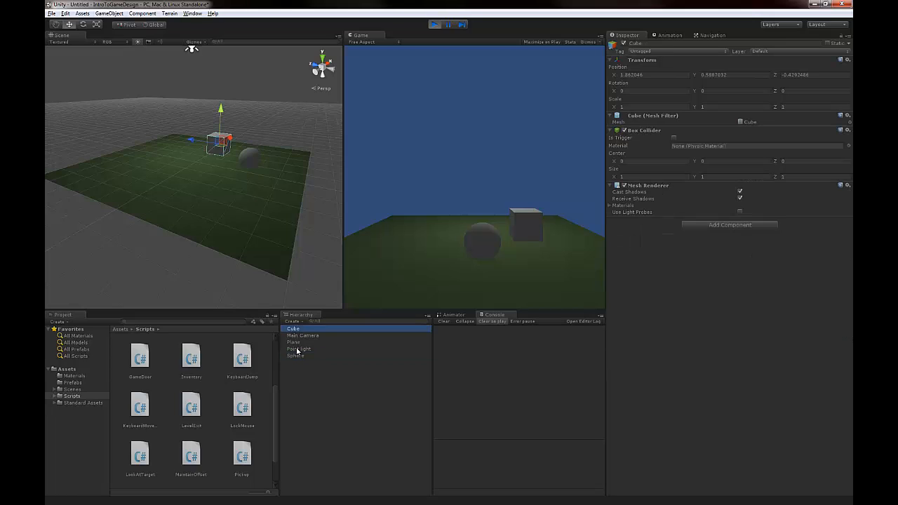
{"action": "left_click", "coordinate": [296, 356]}
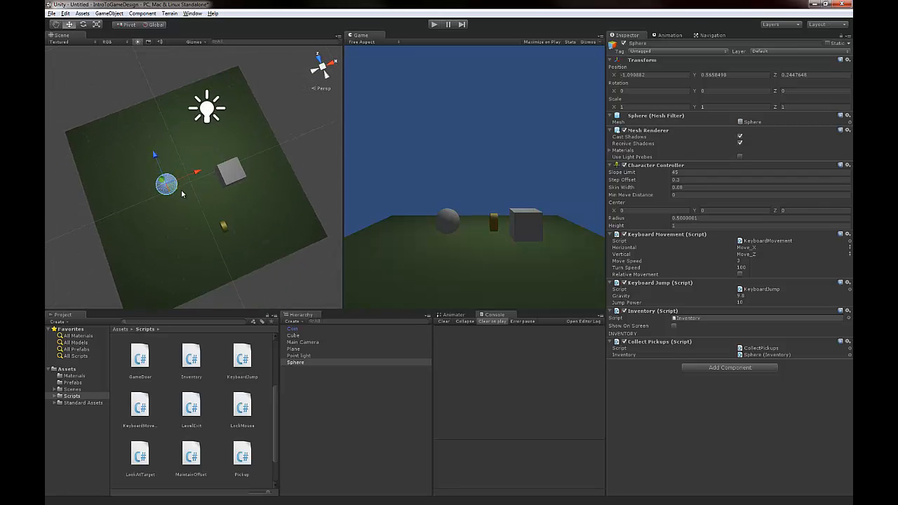
Select the Main Camera and angle it down over the whole floor
{"action": "left_click", "coordinate": [294, 335]}
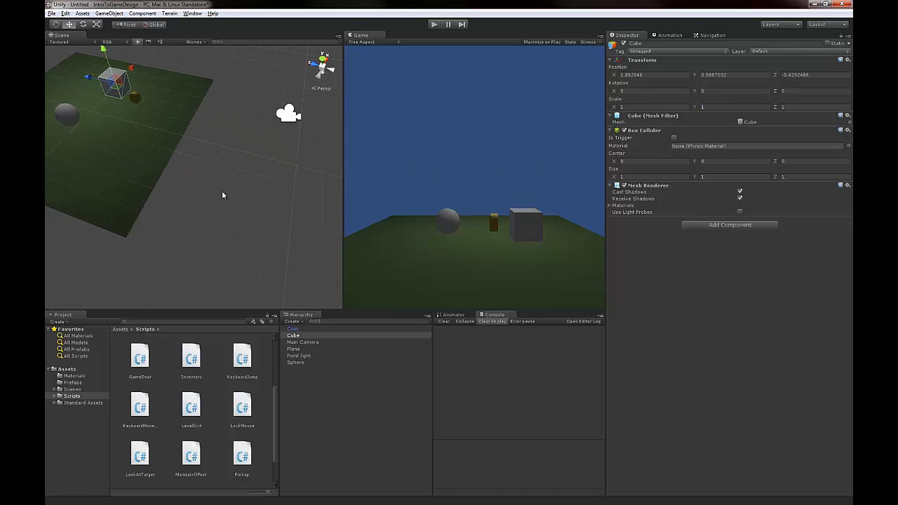
{"action": "left_click", "coordinate": [303, 342]}
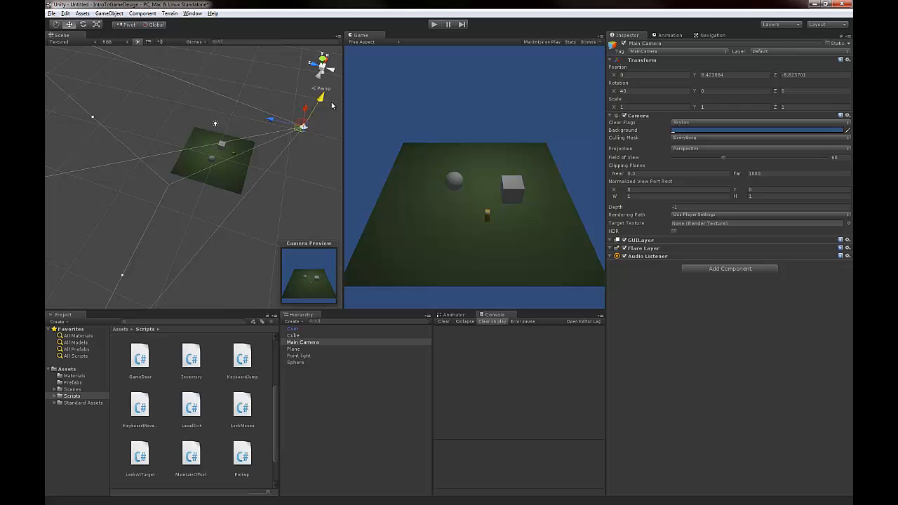
Scale the cube to 0.58, 1, 4.42 and slide the wall toward the back
{"action": "left_click", "coordinate": [294, 349]}
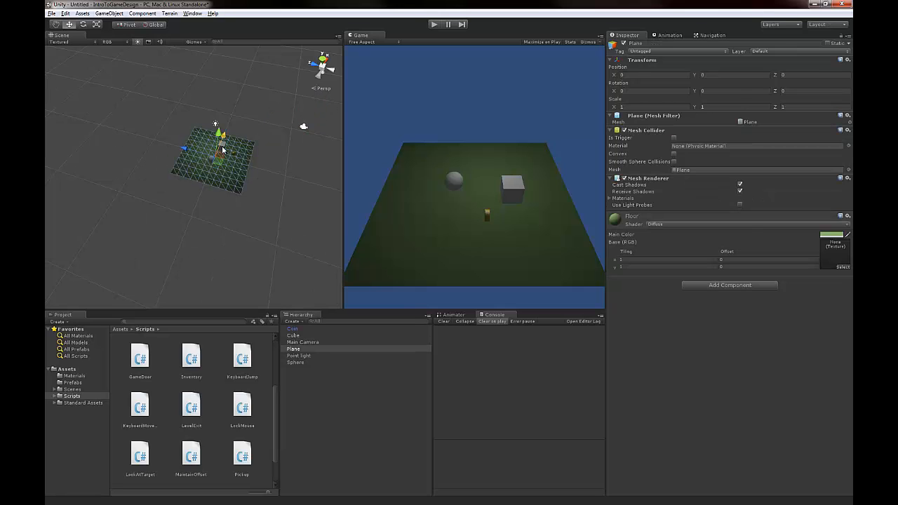
{"action": "left_click", "coordinate": [293, 335]}
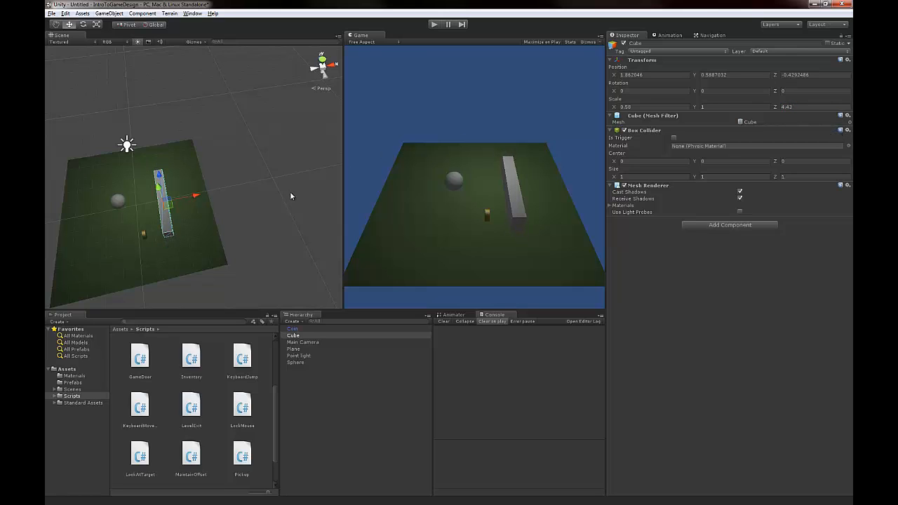
{"action": "left_click_drag", "start_coordinate": [291, 196], "coordinate": [172, 182]}
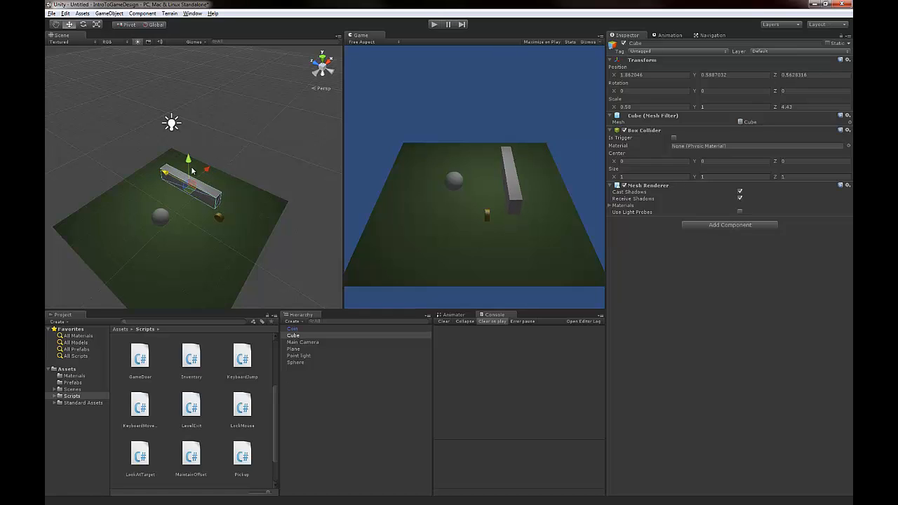
{"action": "left_click_drag", "start_coordinate": [189, 158], "coordinate": [179, 152]}
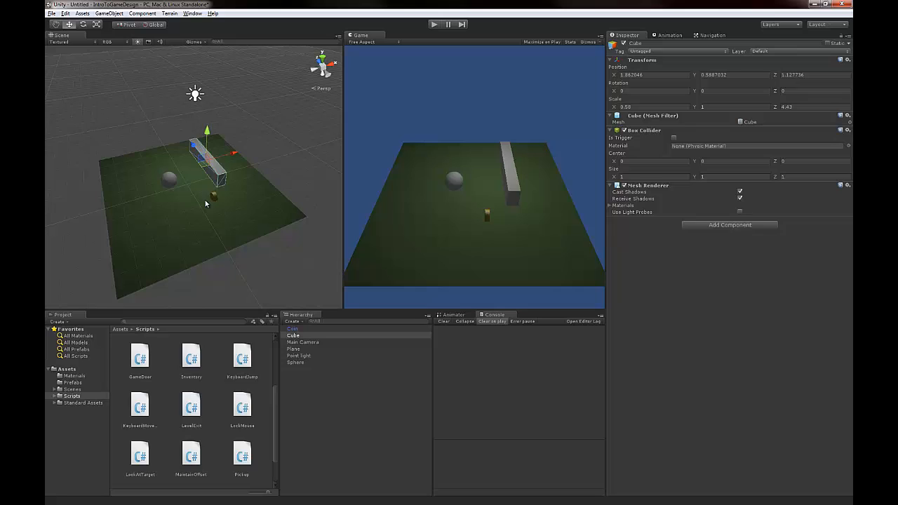
{"action": "left_click", "coordinate": [293, 328]}
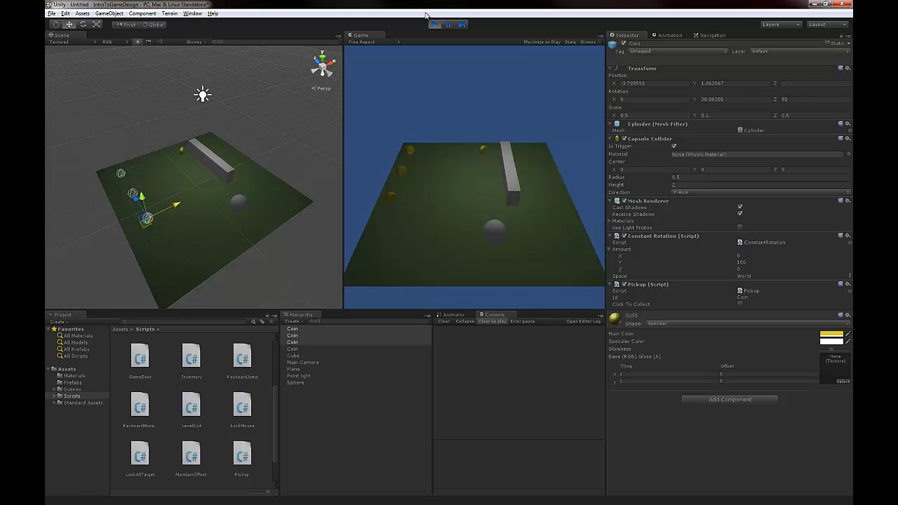
Check that the sphere's inventory shows all six coins collected
{"action": "left_click", "coordinate": [299, 375]}
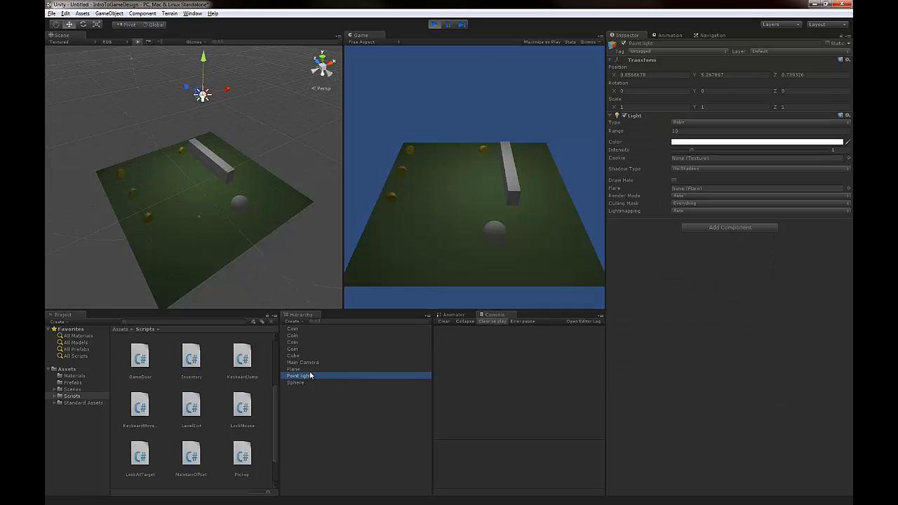
{"action": "left_click", "coordinate": [295, 383]}
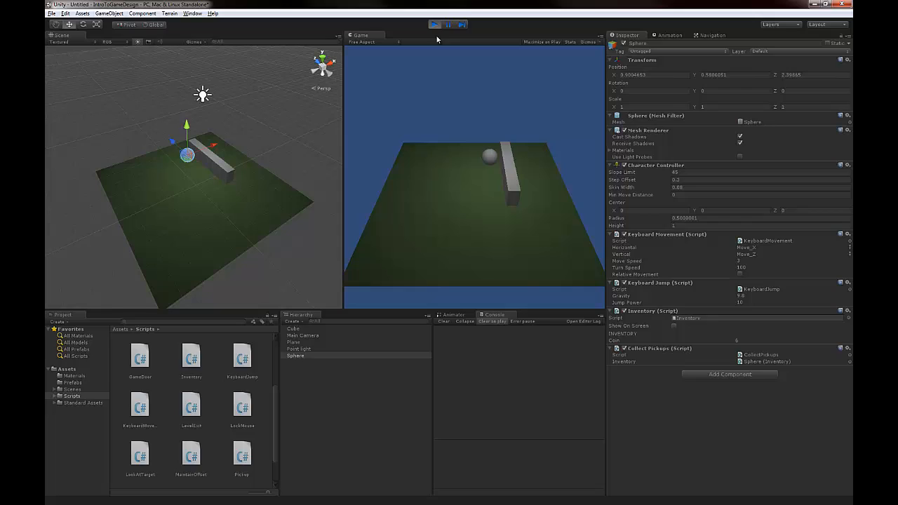
Exit Play mode and clear the selection
{"action": "left_click", "coordinate": [433, 24]}
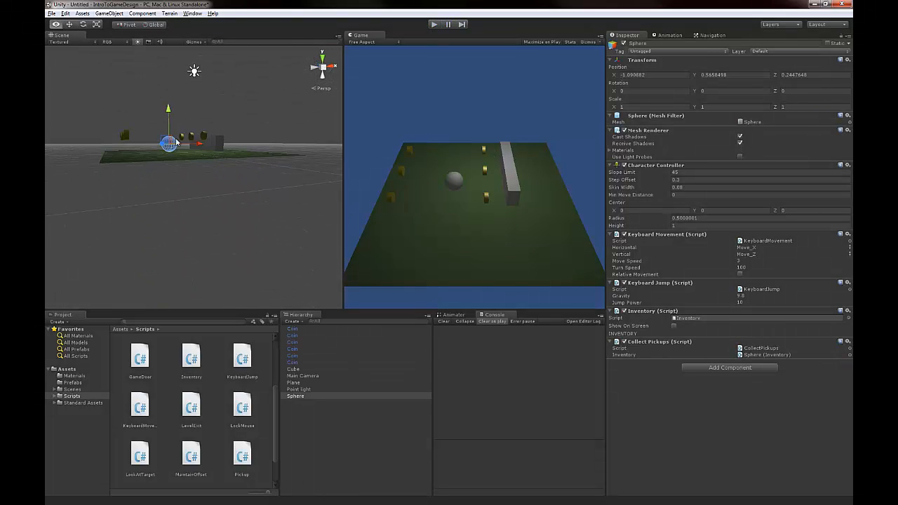
{"action": "left_click", "coordinate": [293, 362]}
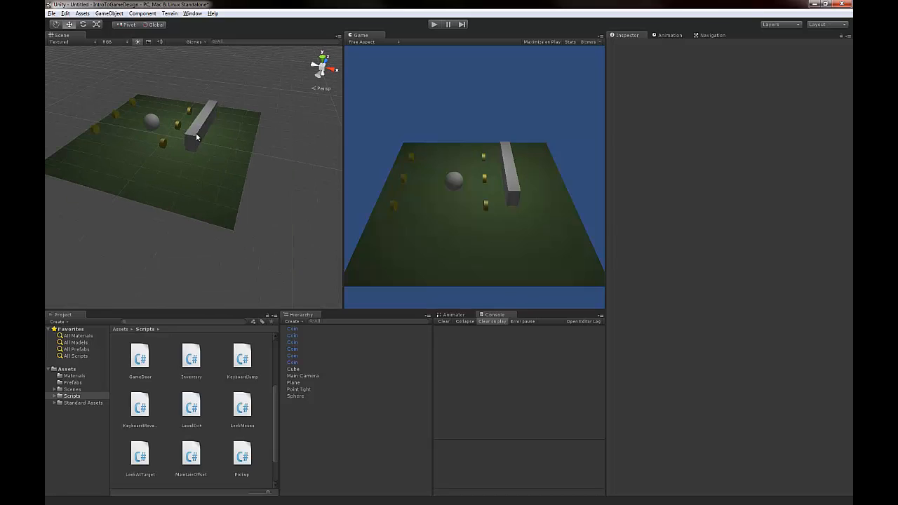
Create a cube scaled 2.58, 1, 0.4 beside the first wall's end
{"action": "left_click", "coordinate": [294, 369]}
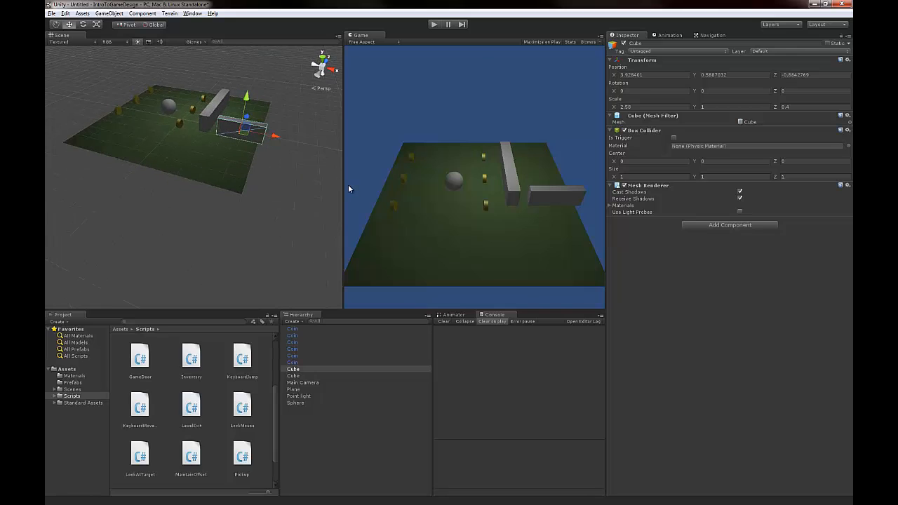
{"action": "mouse_move", "coordinate": [236, 173]}
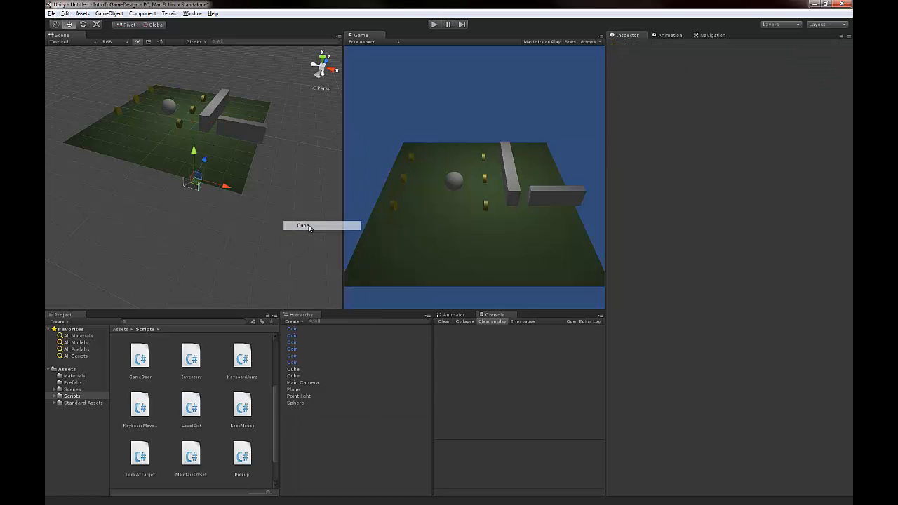
Attach the Game Button script to the flat cube
{"action": "left_click", "coordinate": [293, 369]}
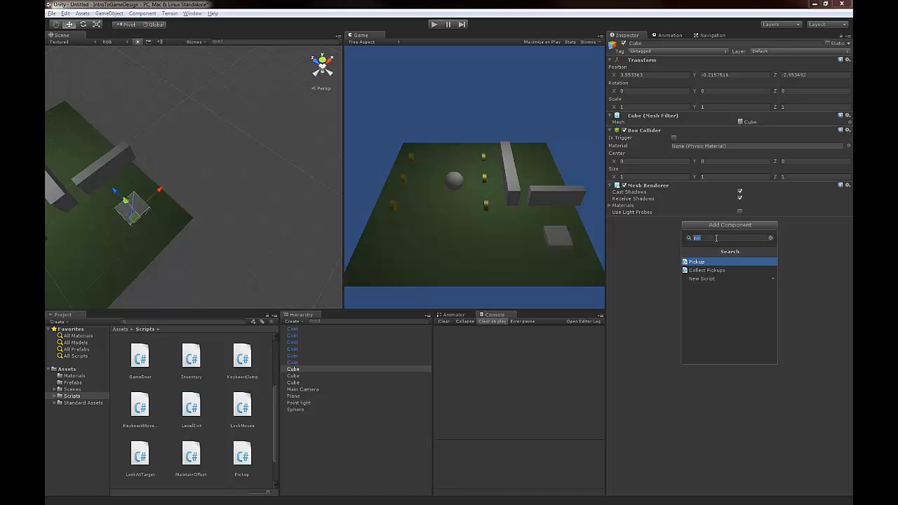
{"action": "type", "text": "butt"}
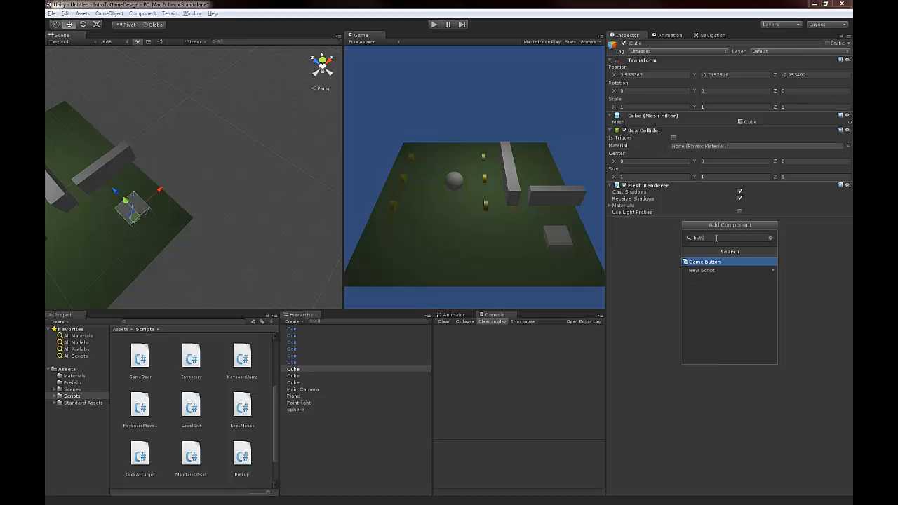
{"action": "left_click", "coordinate": [703, 262]}
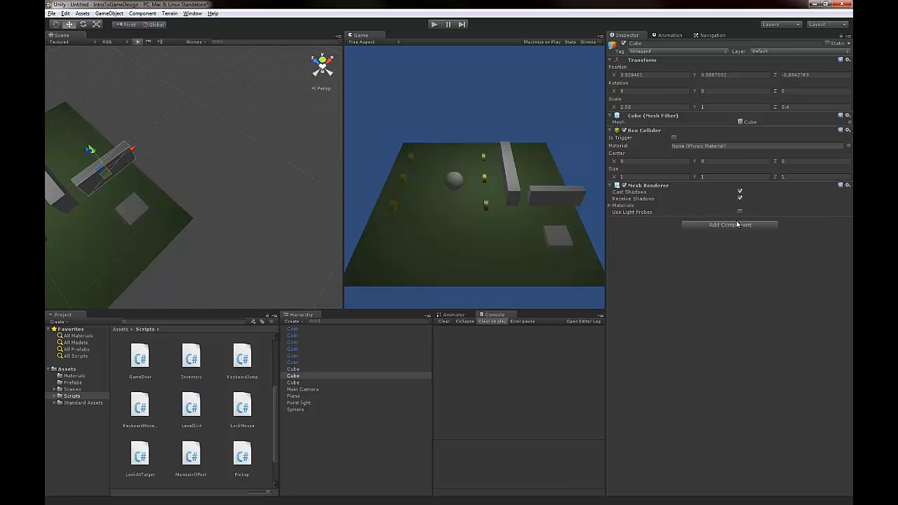
Add a Game Door script to the wall and link it as the button's door
{"action": "left_click", "coordinate": [729, 224]}
{"action": "type", "text": "do"}
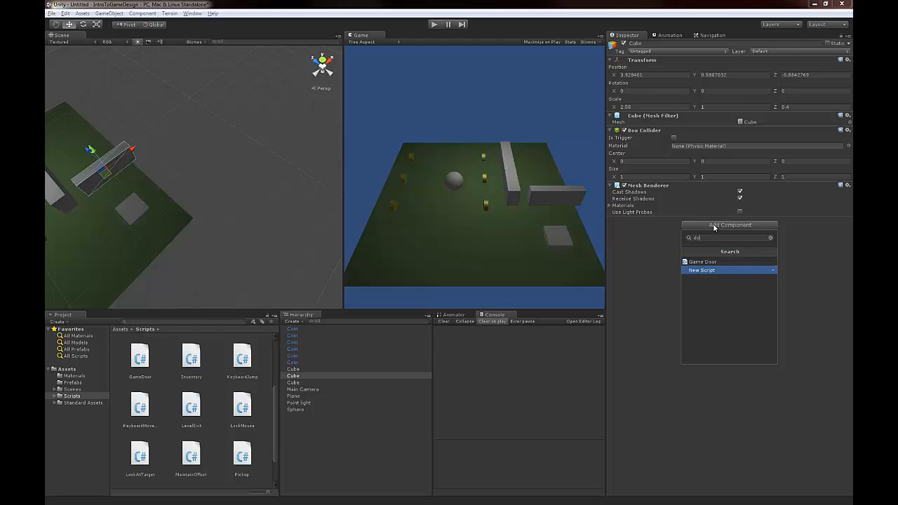
{"action": "left_click", "coordinate": [702, 262]}
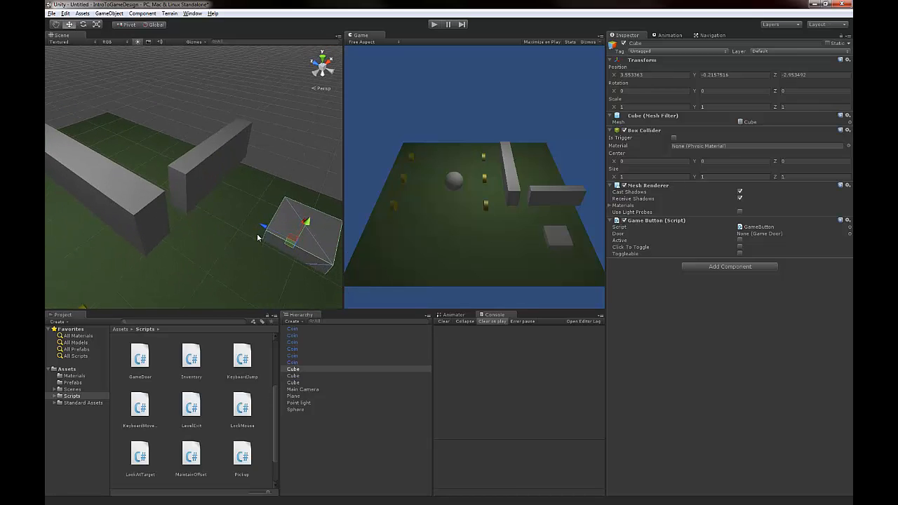
{"action": "left_click", "coordinate": [293, 369]}
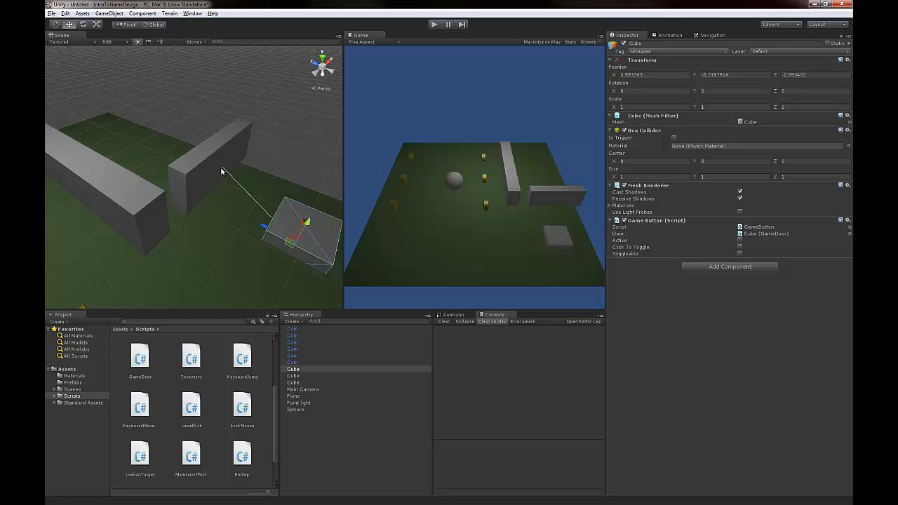
{"action": "mouse_move", "coordinate": [176, 147]}
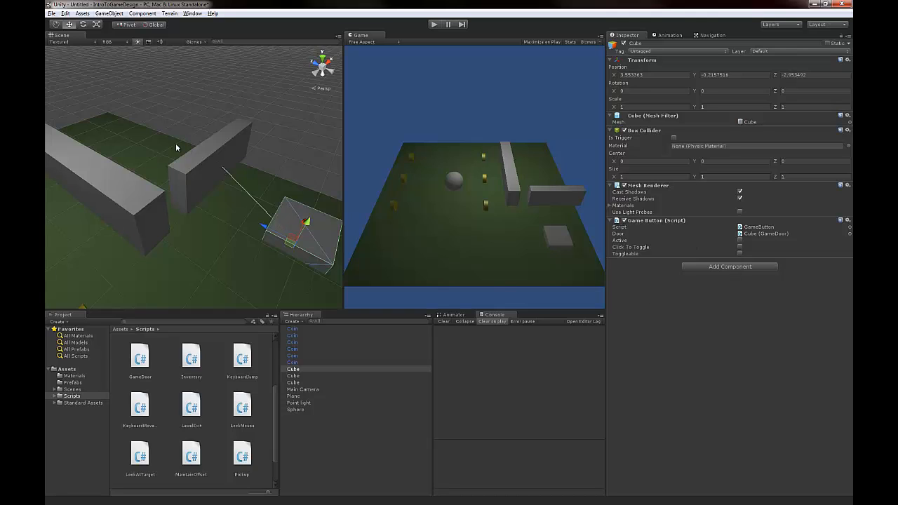
{"action": "mouse_move", "coordinate": [232, 193]}
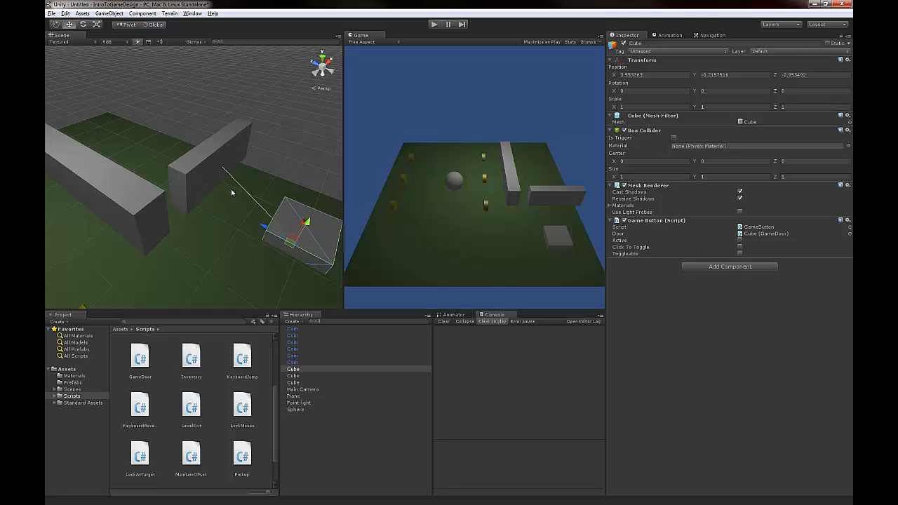
{"action": "mouse_move", "coordinate": [241, 185]}
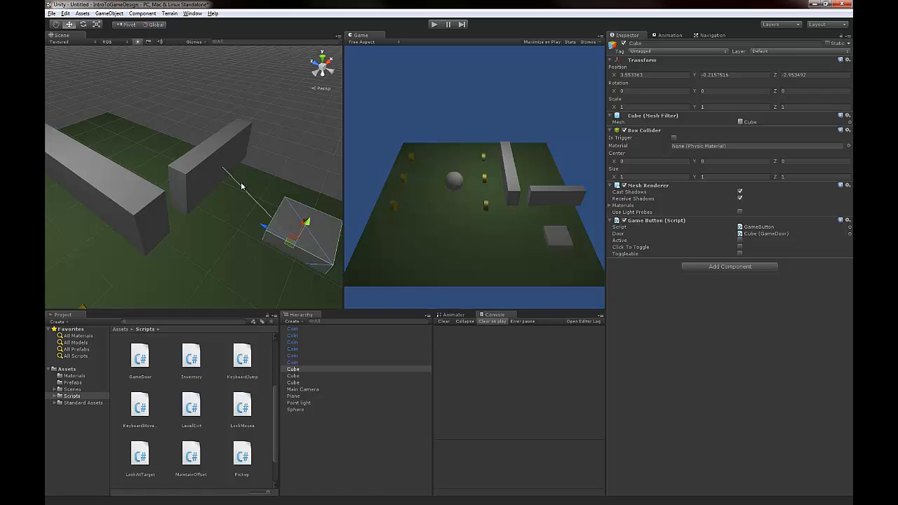
{"action": "mouse_move", "coordinate": [261, 173]}
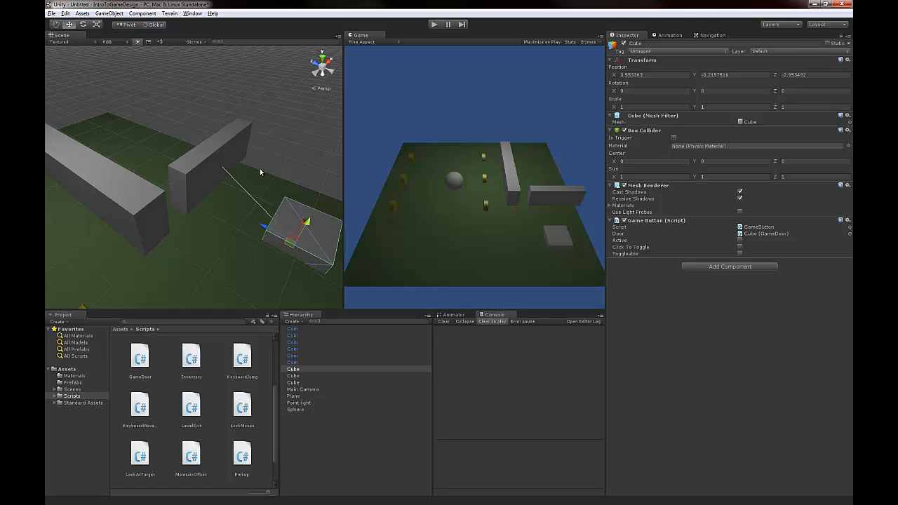
{"action": "left_click", "coordinate": [293, 376]}
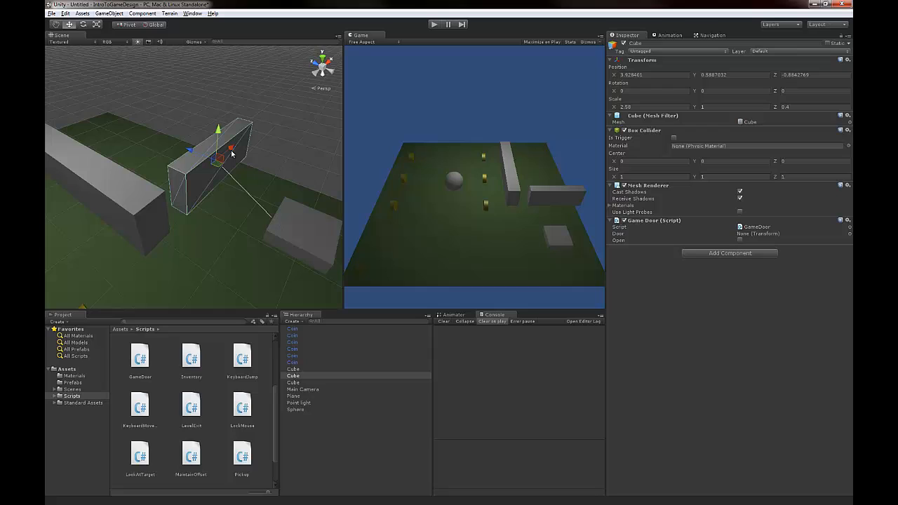
Rename the wall cube to Door and the flat cube to Button
{"action": "left_click", "coordinate": [293, 375]}
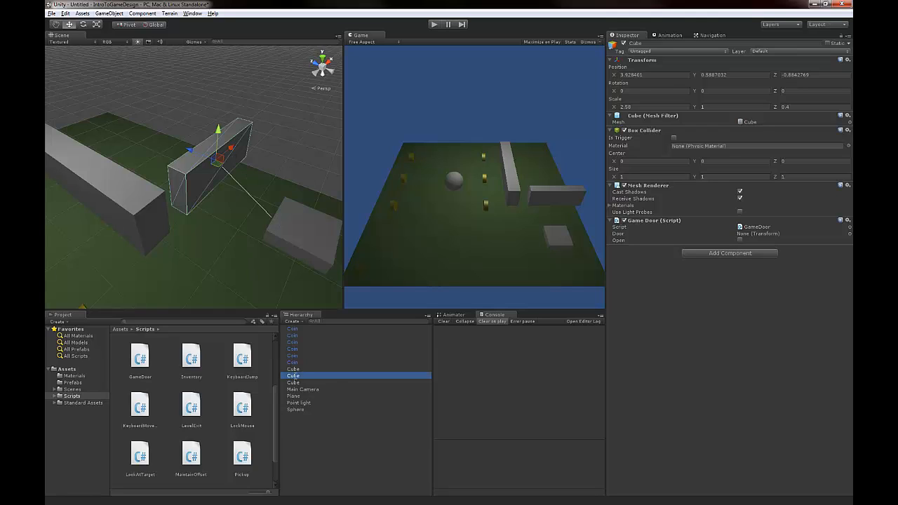
{"action": "left_click", "coordinate": [294, 383]}
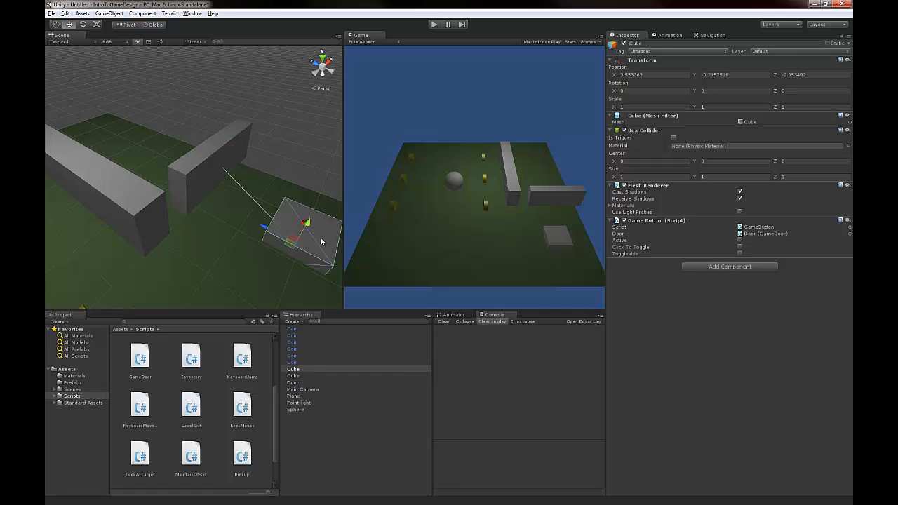
{"action": "left_click", "coordinate": [293, 369]}
{"action": "type", "text": "Button"}
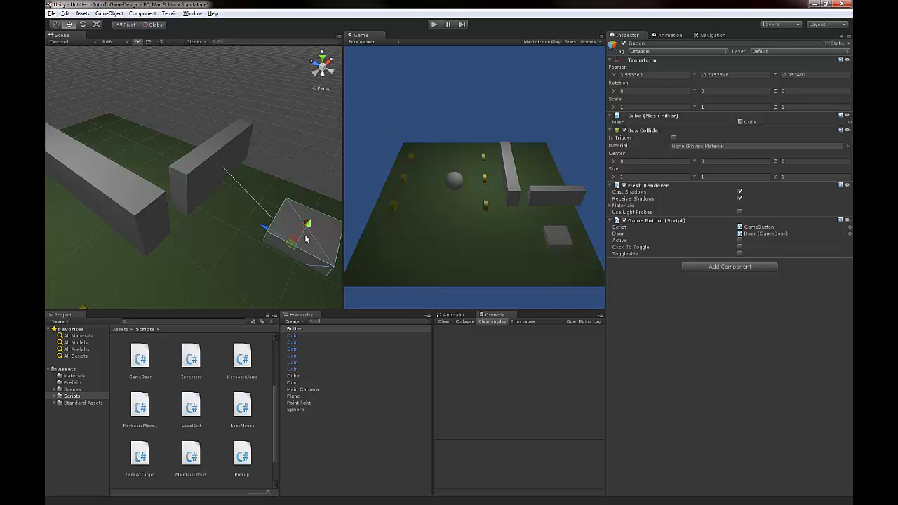
{"action": "mouse_move", "coordinate": [355, 234]}
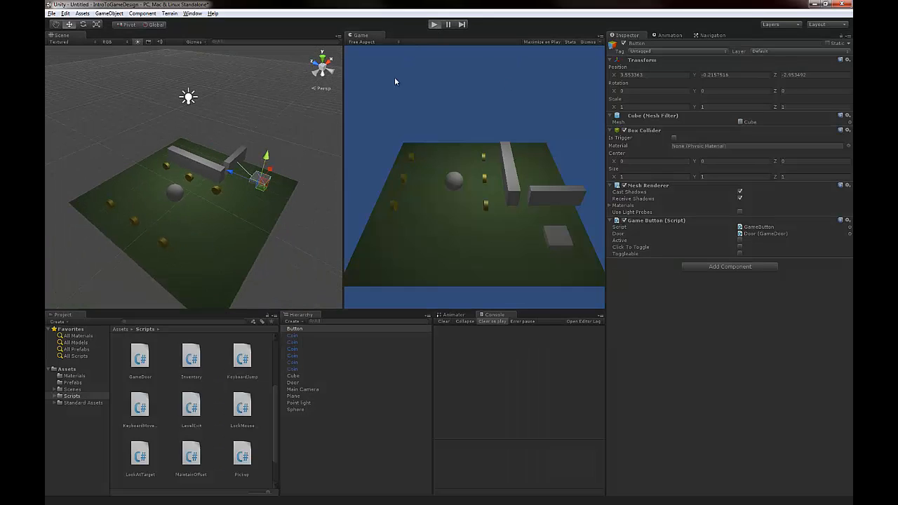
Briefly test-play the level, then add a new cube and drag it toward the Door wall
{"action": "left_click", "coordinate": [433, 23]}
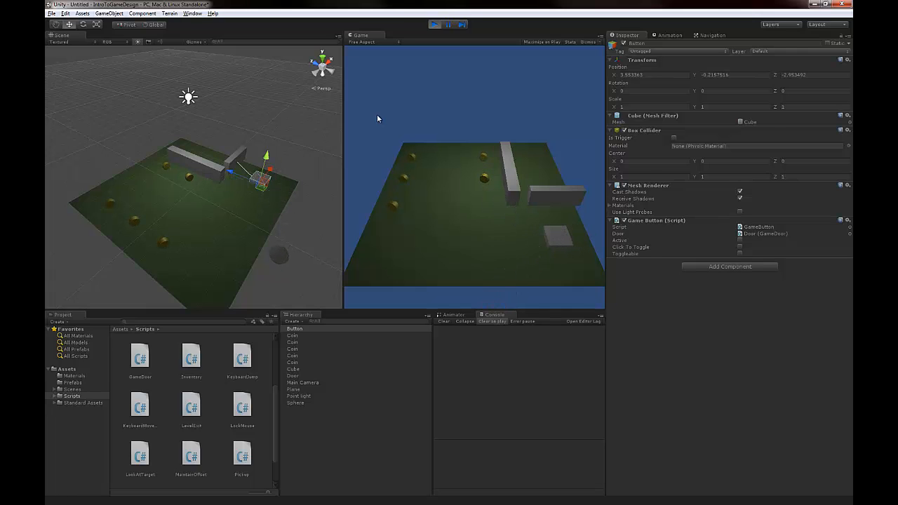
{"action": "left_click", "coordinate": [433, 24]}
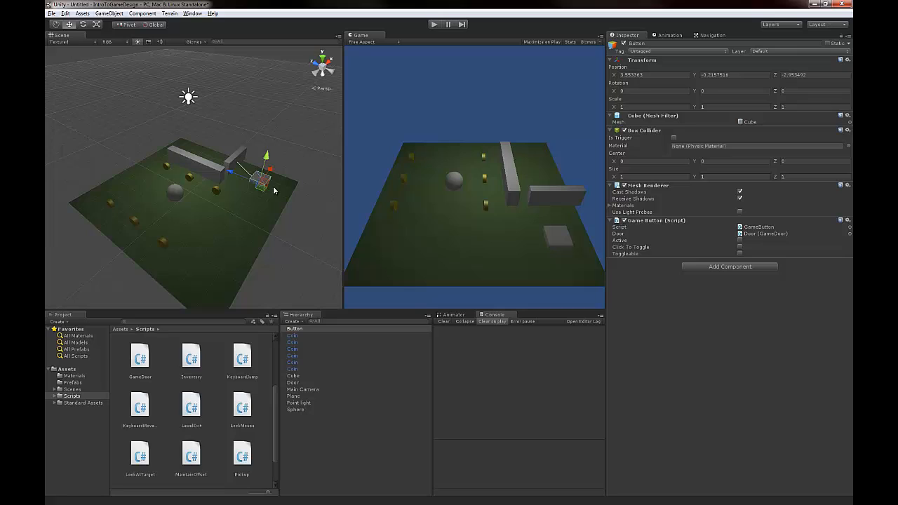
{"action": "mouse_move", "coordinate": [671, 138]}
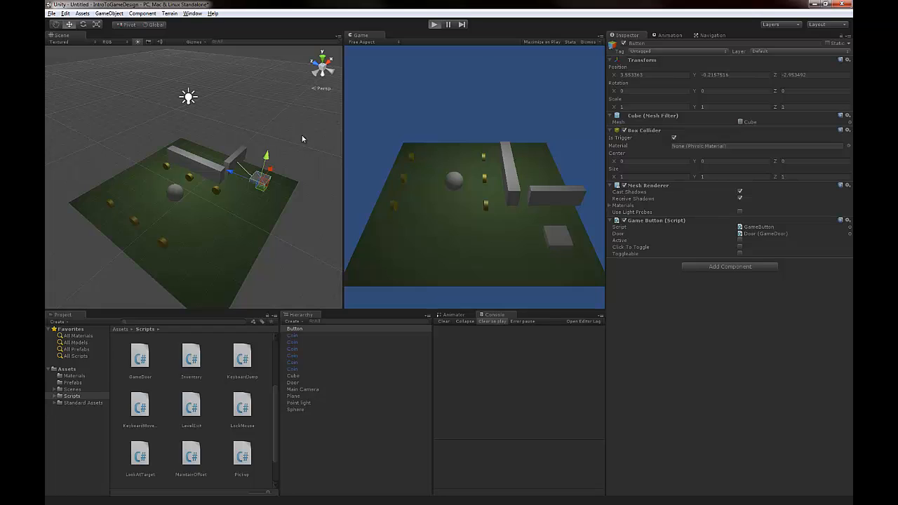
{"action": "left_click", "coordinate": [433, 24]}
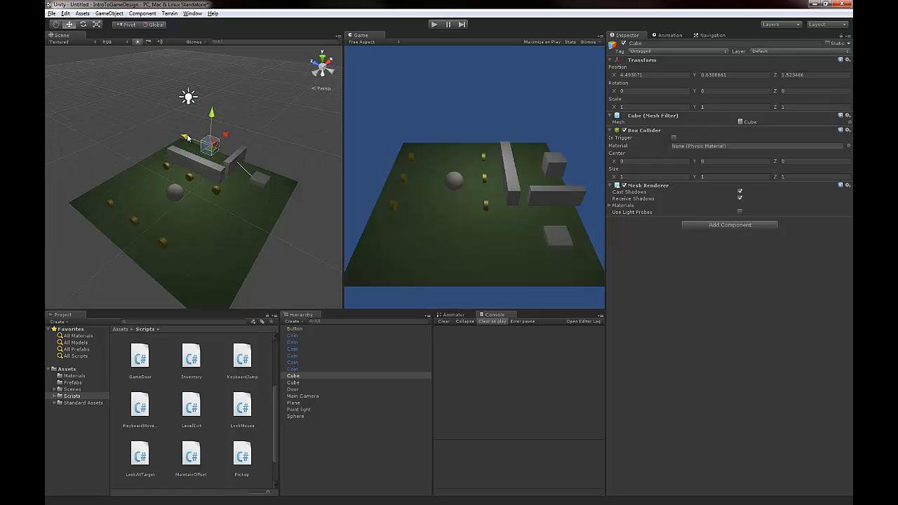
{"action": "left_click_drag", "start_coordinate": [210, 141], "coordinate": [203, 140]}
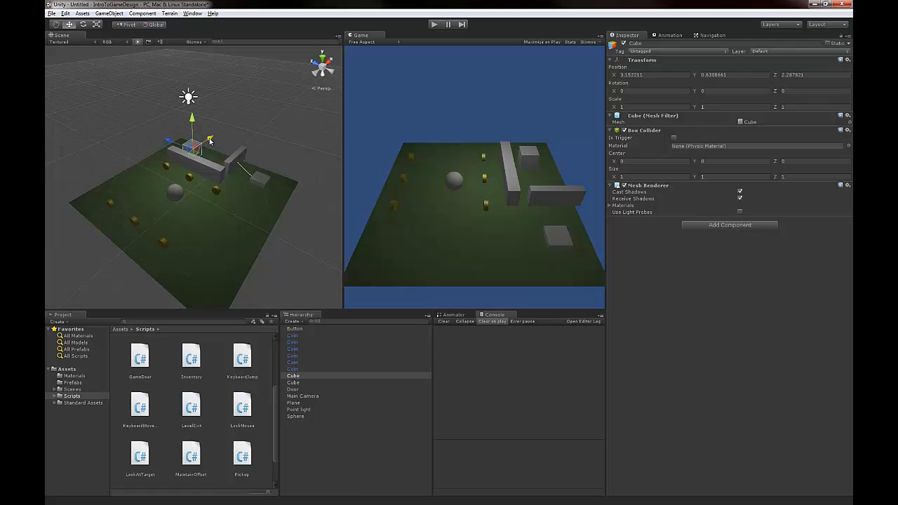
Nudge the cube behind the wall and attach the Level Exit script to it
{"action": "left_click_drag", "start_coordinate": [211, 140], "coordinate": [212, 137]}
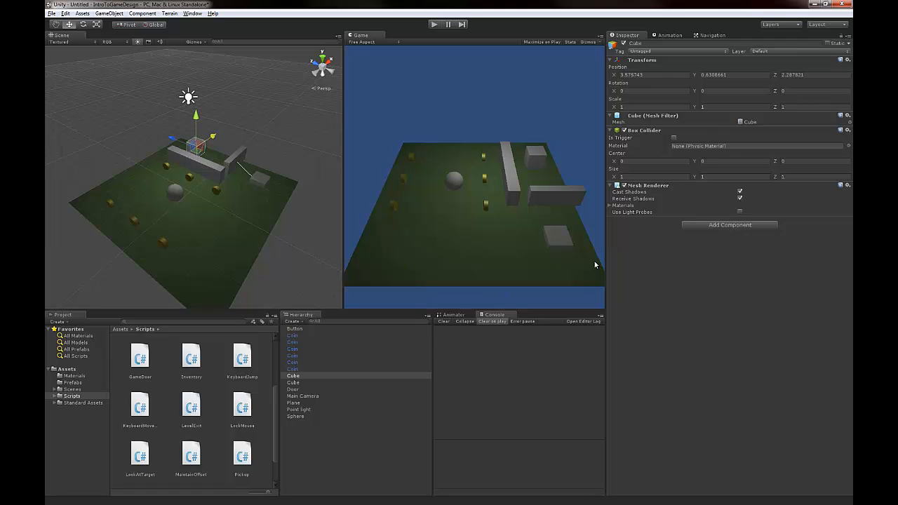
{"action": "left_click", "coordinate": [729, 224]}
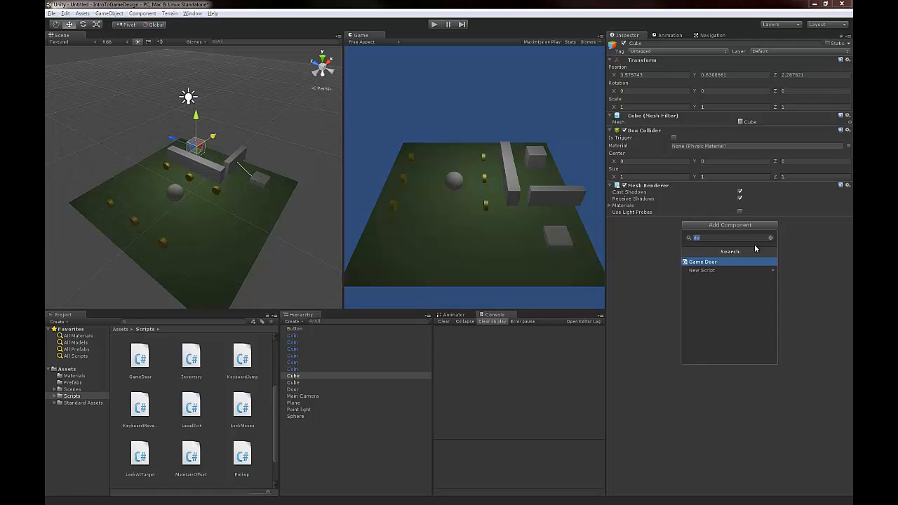
{"action": "type", "text": "exit"}
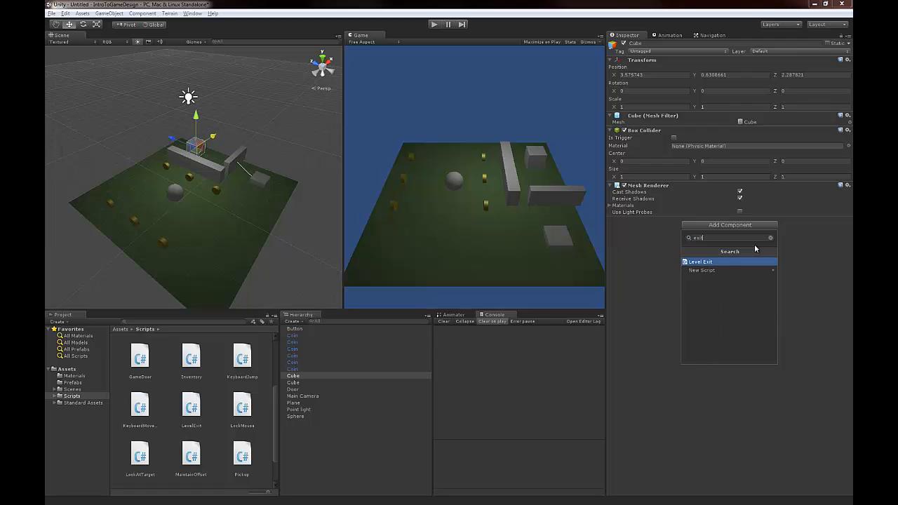
{"action": "left_click", "coordinate": [699, 261]}
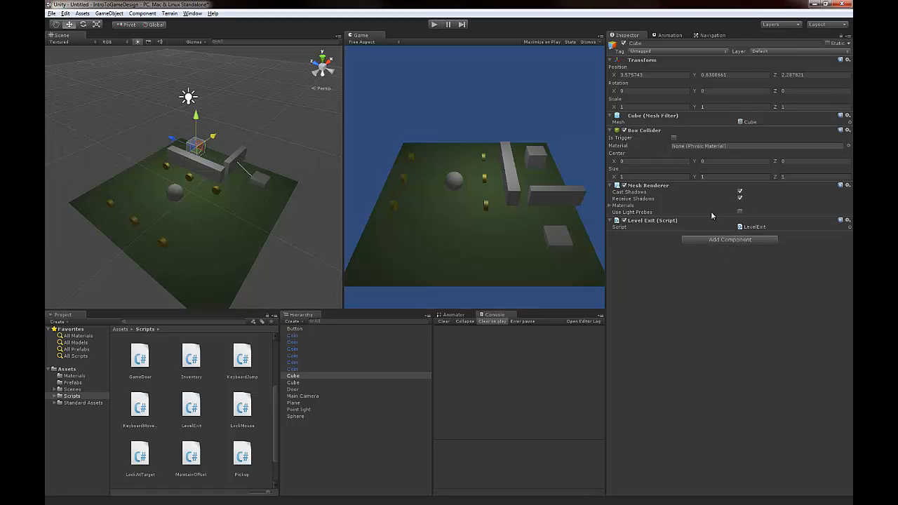
{"action": "mouse_move", "coordinate": [712, 216]}
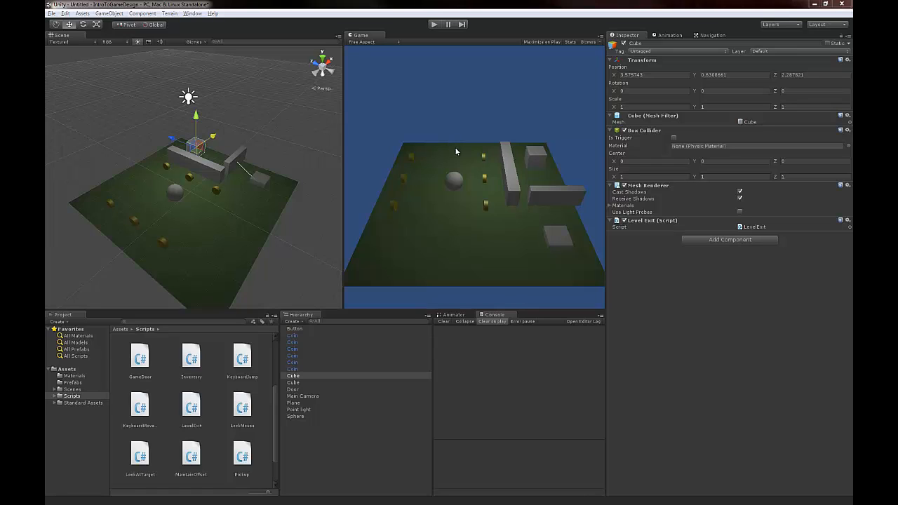
{"action": "mouse_move", "coordinate": [370, 200]}
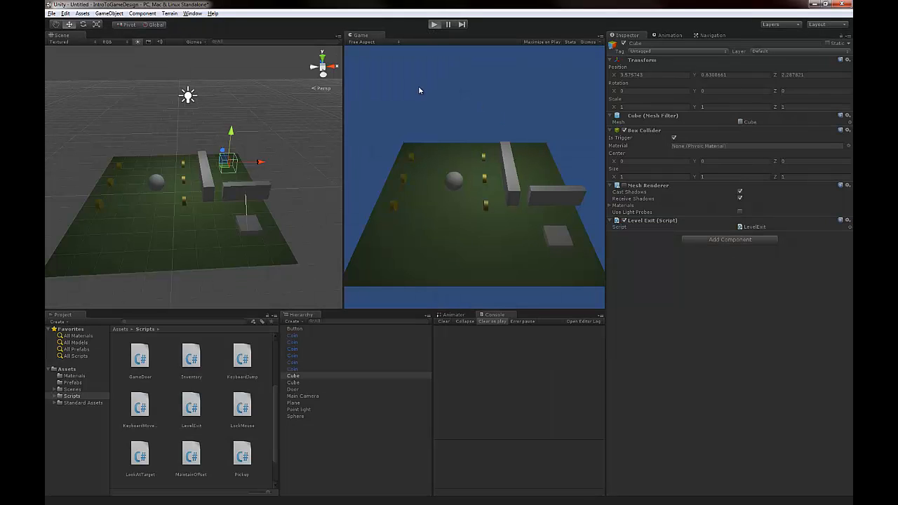
Enter Play mode to test rolling the sphere into the hidden exit
{"action": "left_click", "coordinate": [434, 24]}
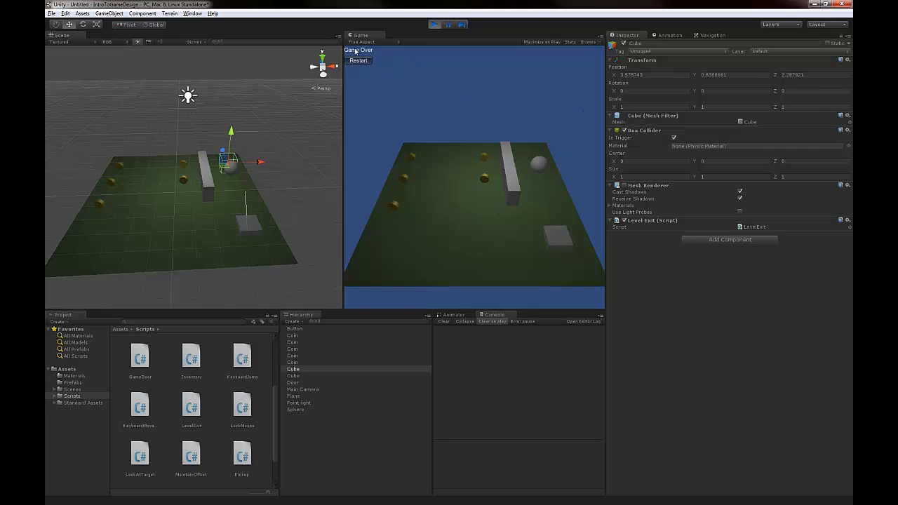
{"action": "mouse_move", "coordinate": [382, 75]}
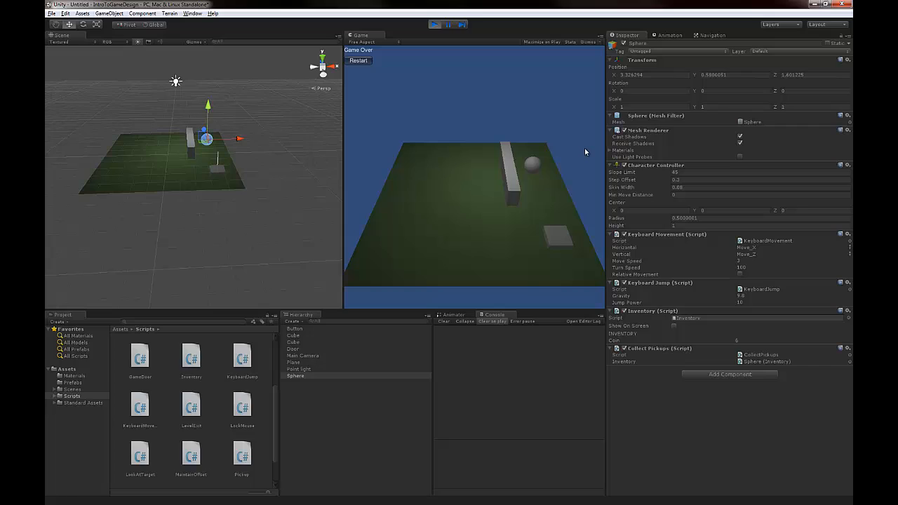
{"action": "mouse_move", "coordinate": [522, 109]}
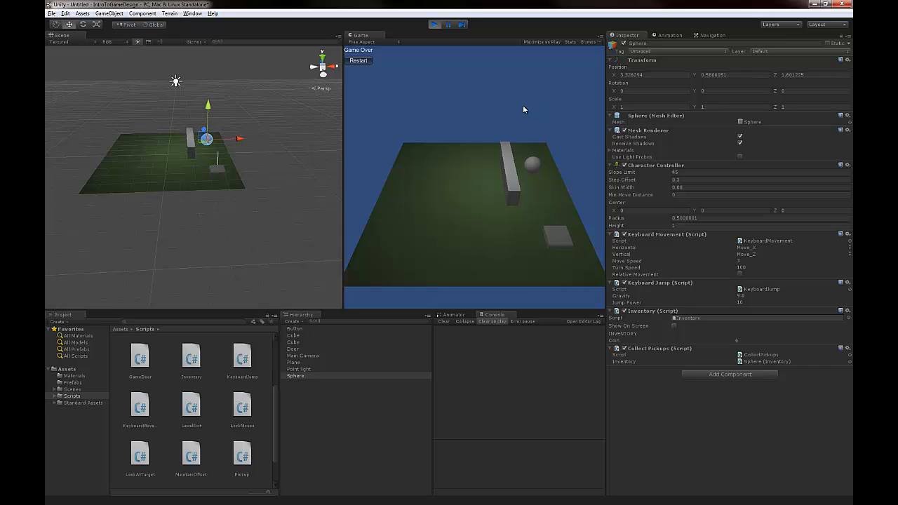
{"action": "mouse_move", "coordinate": [515, 106]}
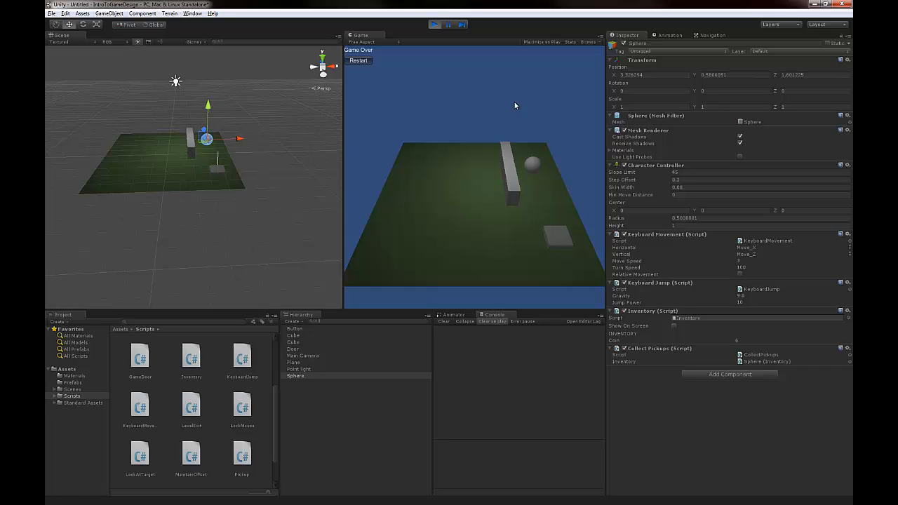
{"action": "mouse_move", "coordinate": [739, 238]}
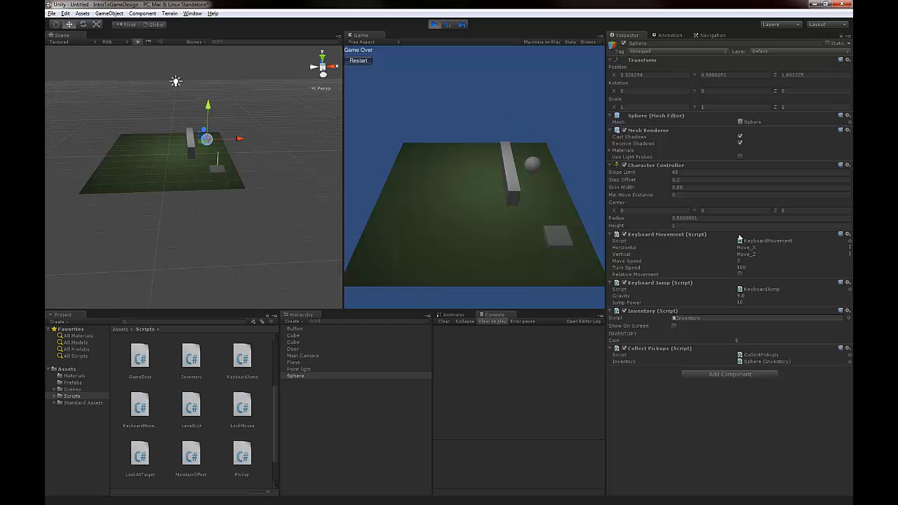